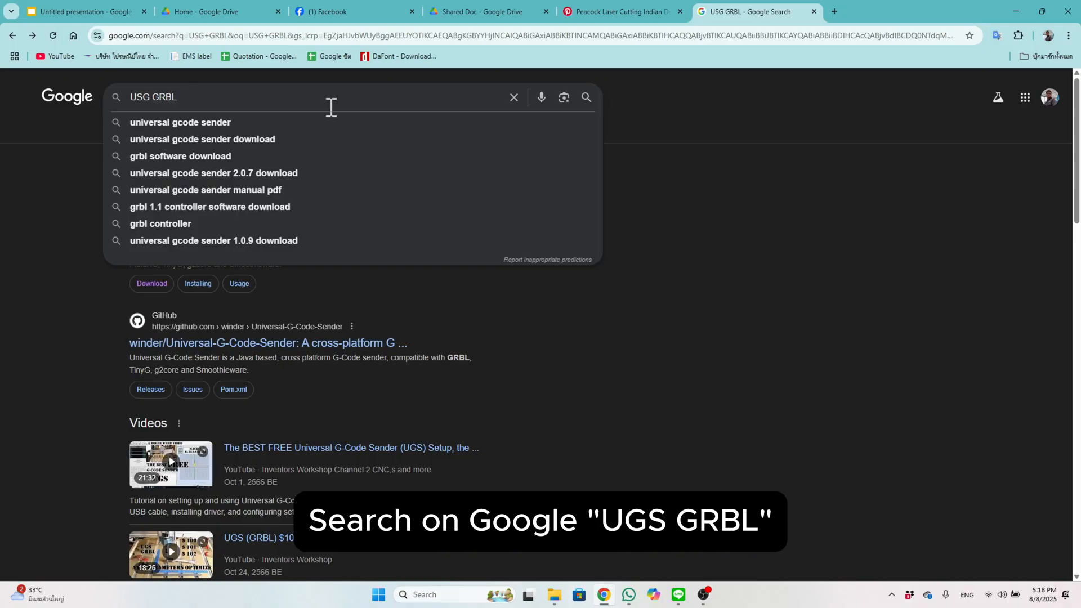
Step: Search Google for 'USG GRBL', reach the UGS website and go to its download page
{"action": "key", "text": "enter"}
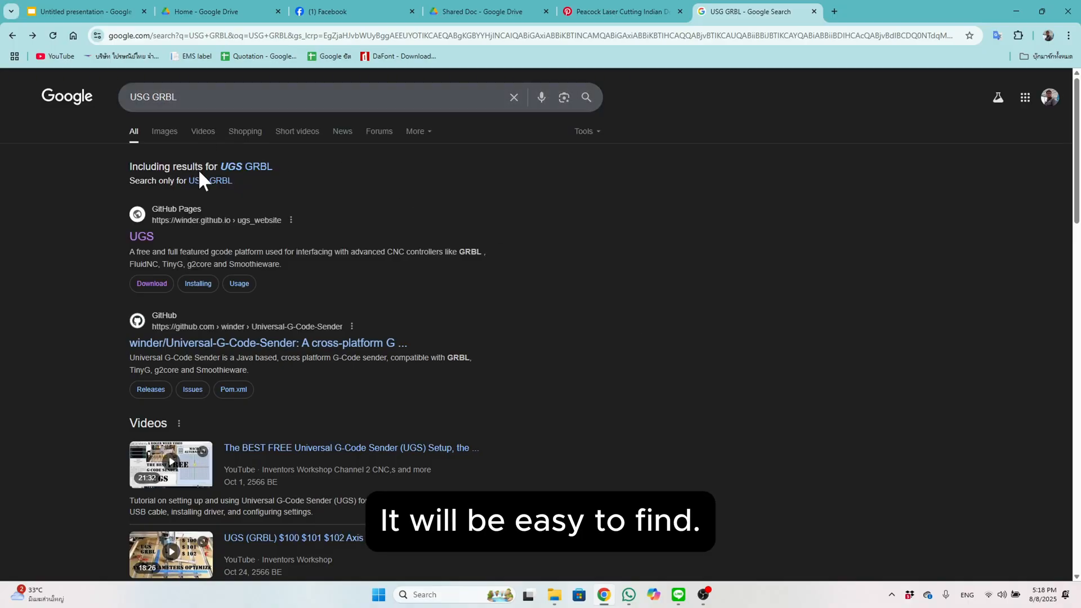
{"action": "left_click", "coordinate": [141, 238]}
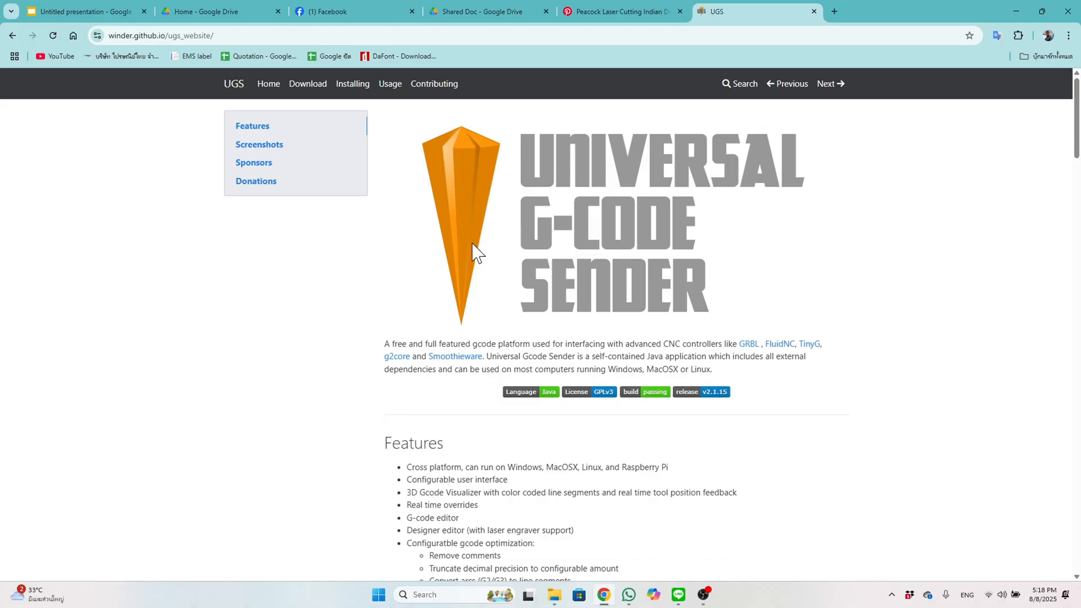
{"action": "mouse_move", "coordinate": [308, 83]}
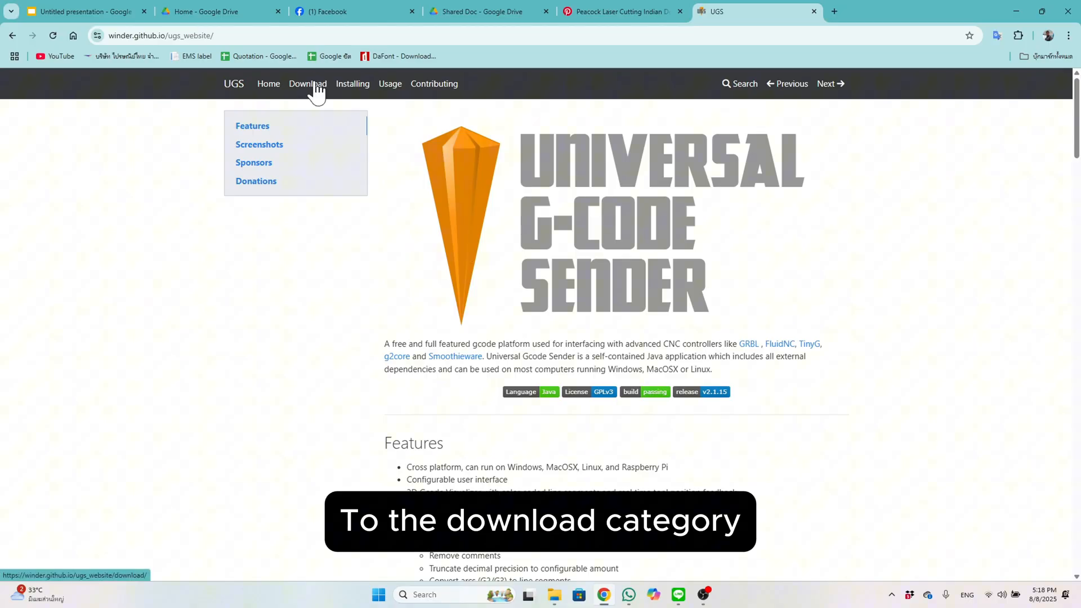
{"action": "left_click", "coordinate": [308, 84]}
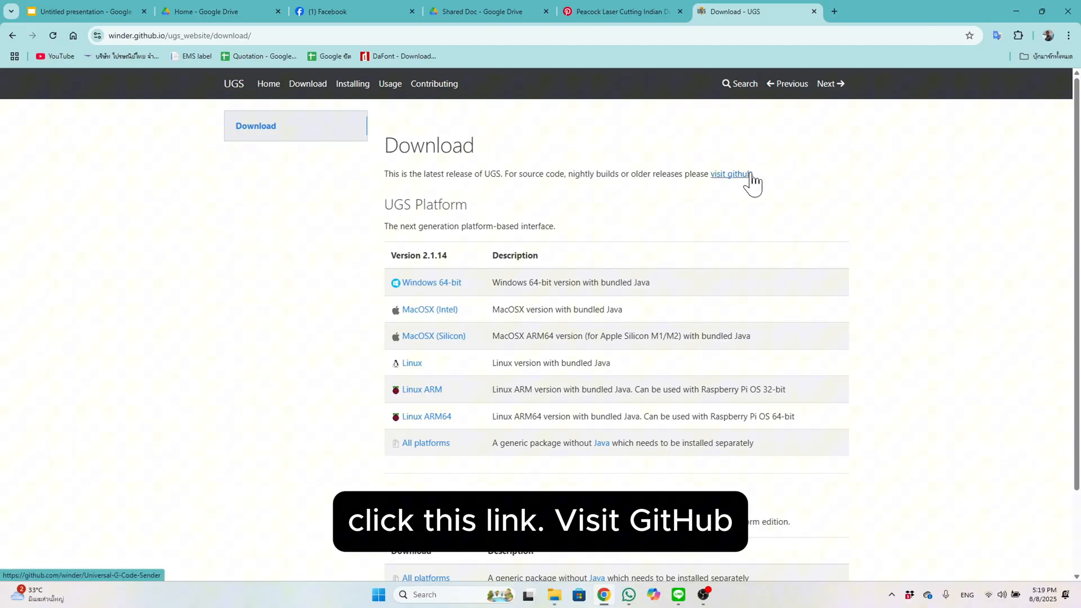
Step: Open the UGS GitHub repository in a new tab and show its full releases list
{"action": "right_click", "coordinate": [729, 174]}
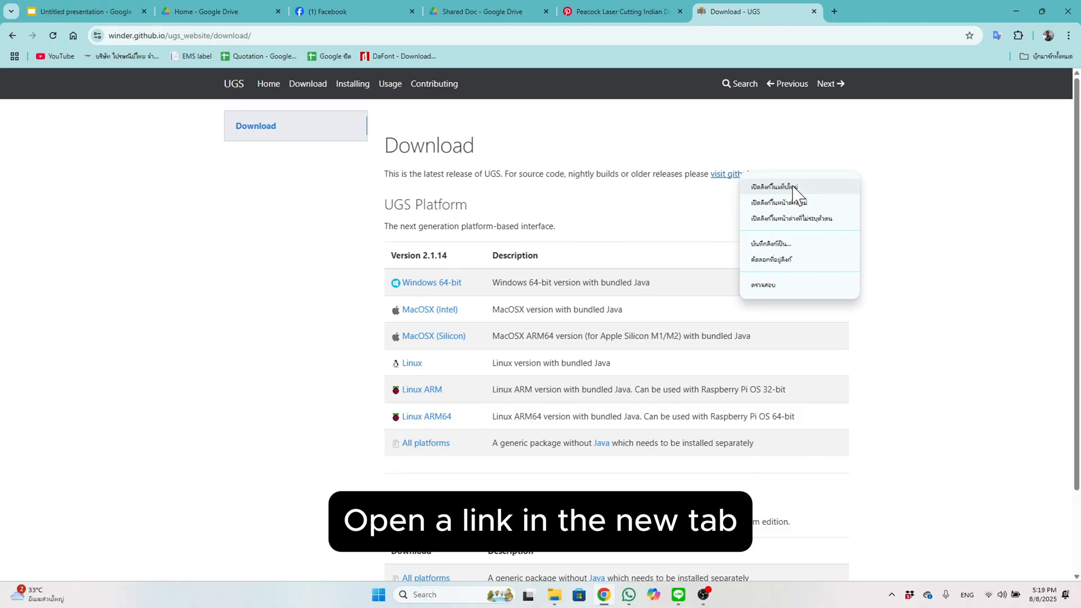
{"action": "left_click", "coordinate": [775, 187]}
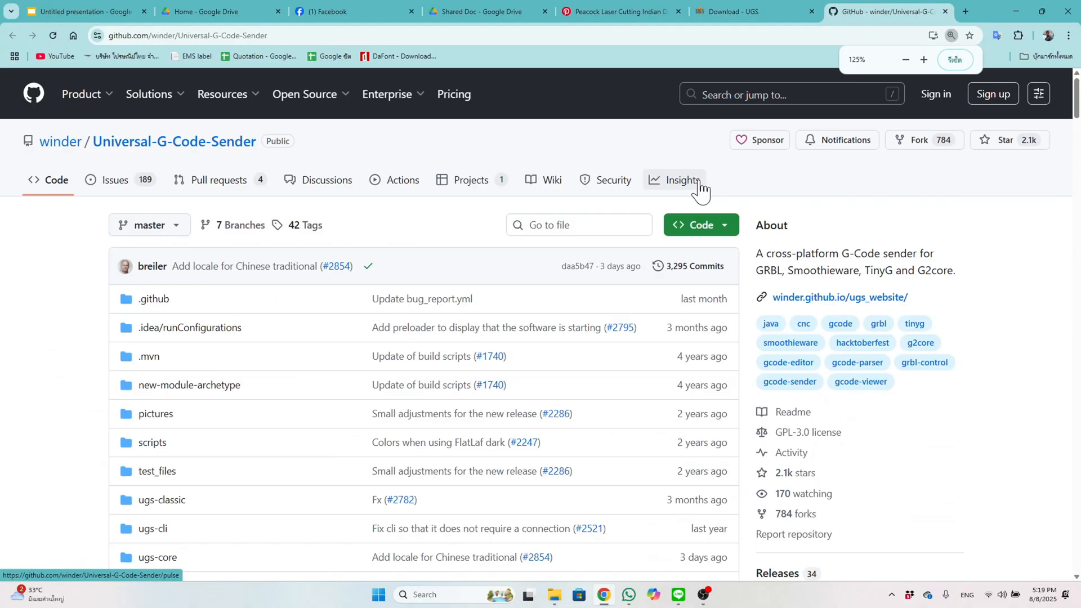
{"action": "scroll", "scroll_direction": "down", "scroll_amount": 3}
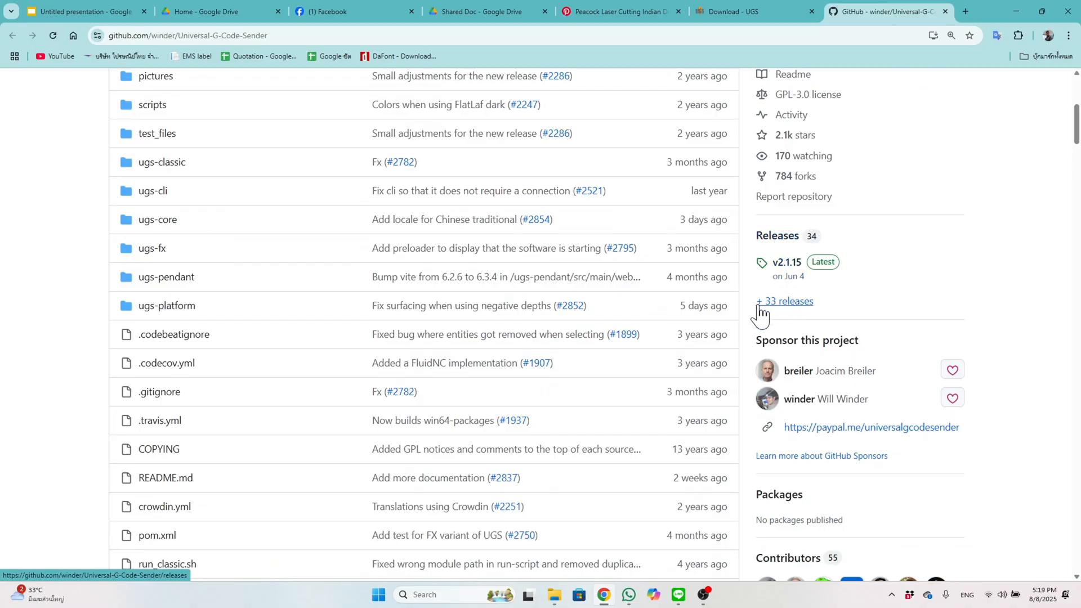
{"action": "mouse_move", "coordinate": [789, 318]}
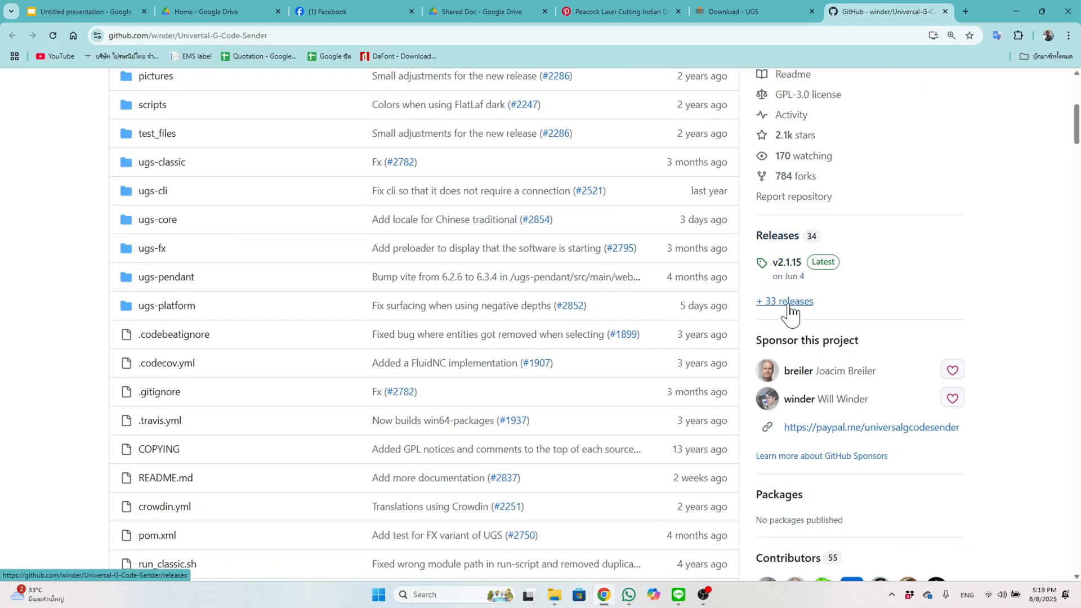
{"action": "left_click", "coordinate": [783, 302]}
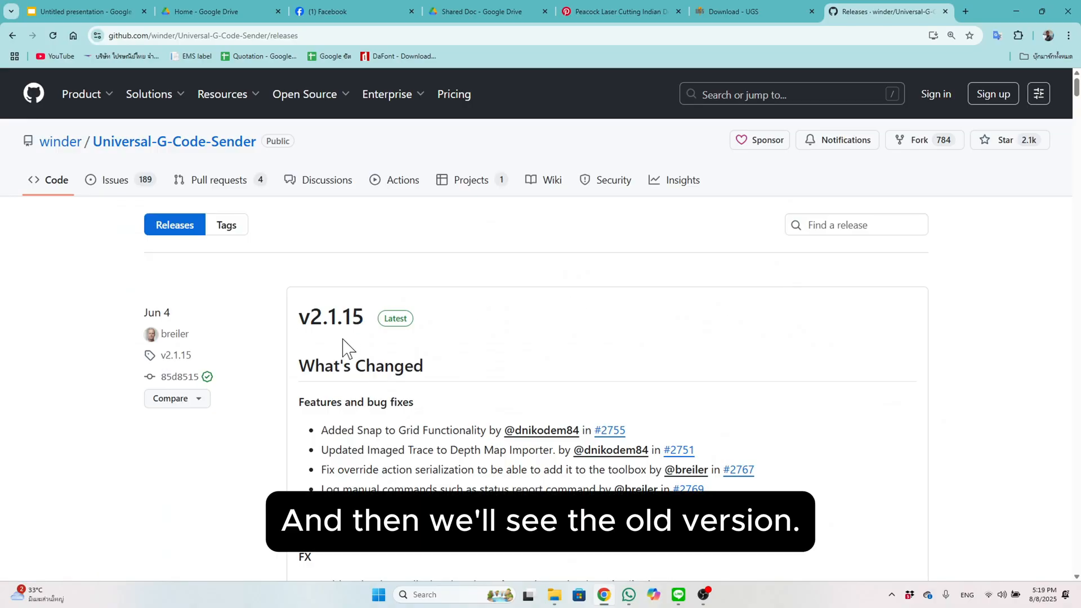
Step: Locate and open the older v2.1.14 release among the listed releases
{"action": "scroll", "scroll_direction": "down", "scroll_amount": 3}
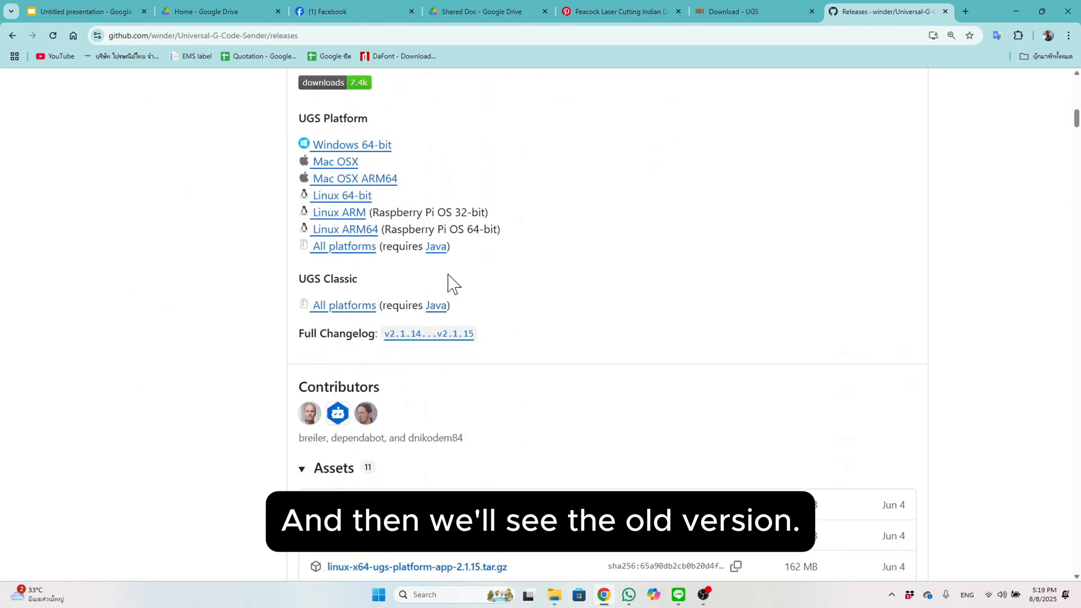
{"action": "scroll", "scroll_direction": "down", "scroll_amount": 3}
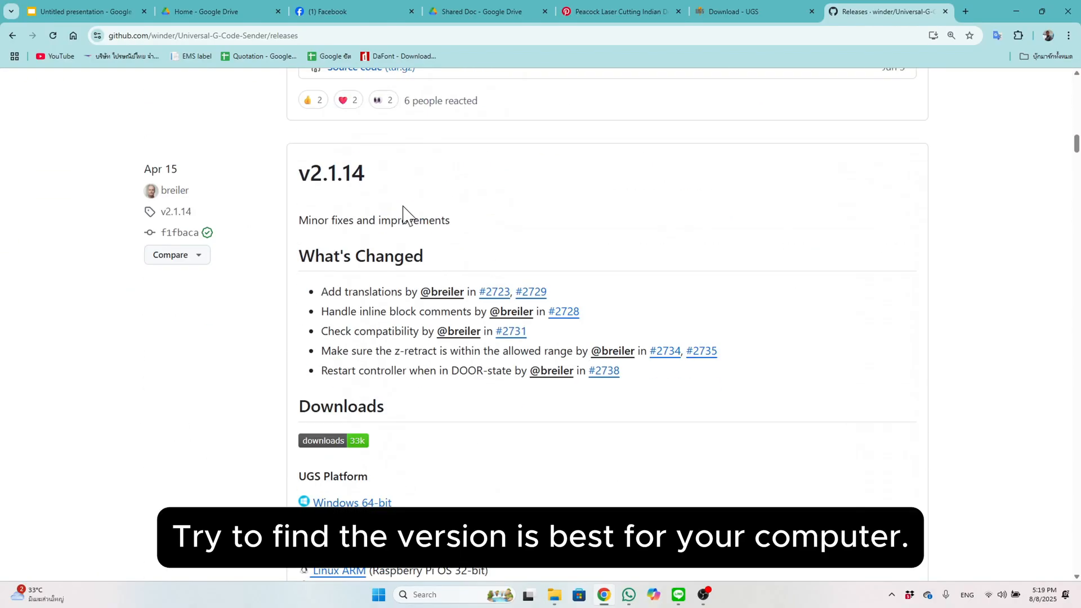
{"action": "mouse_move", "coordinate": [386, 180]}
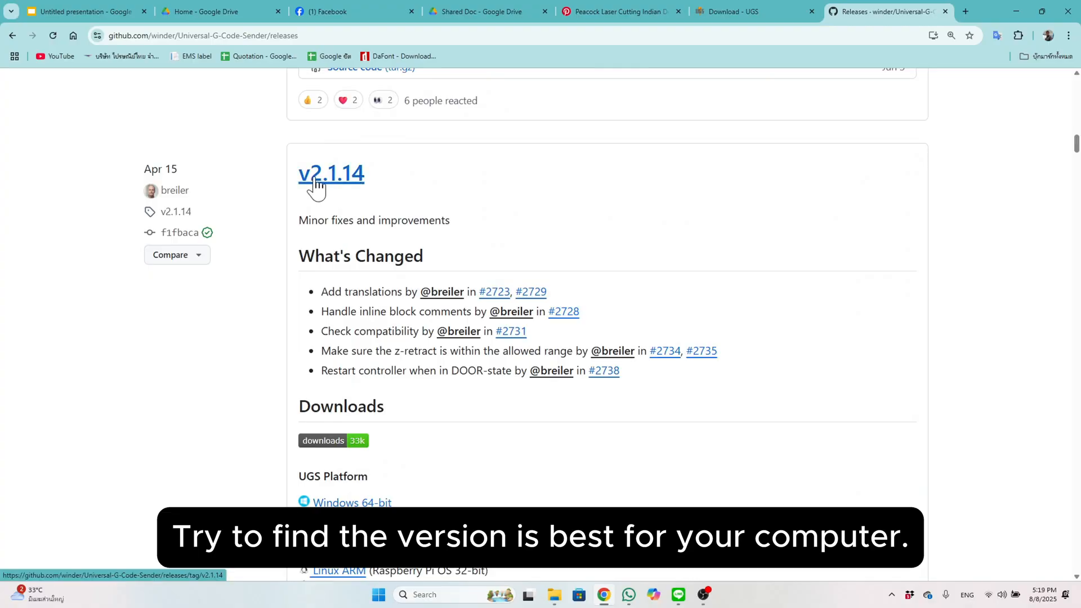
{"action": "left_click", "coordinate": [554, 594]}
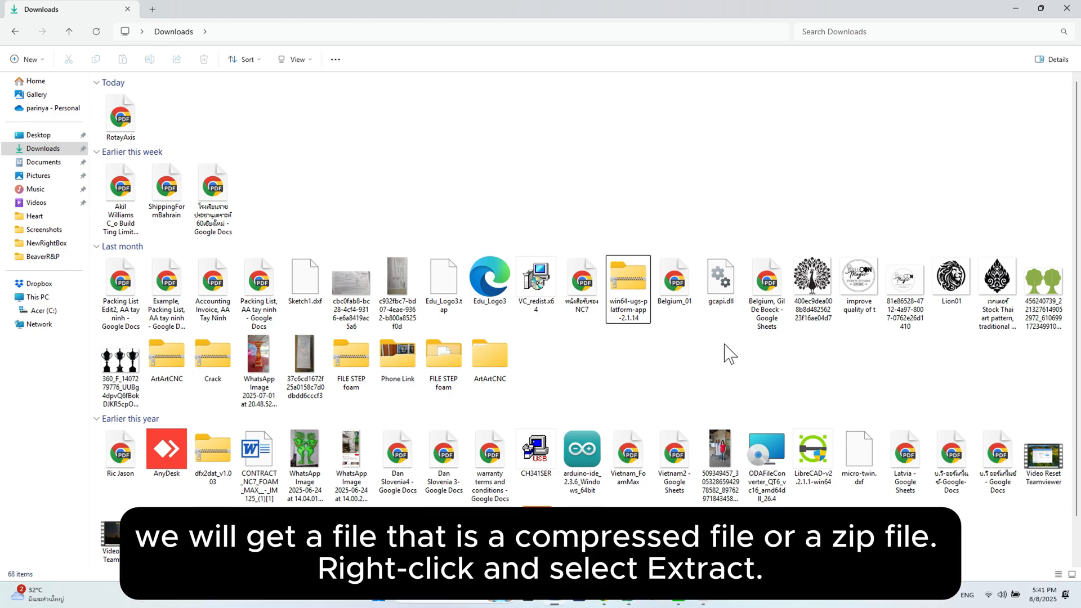
Step: Extract the downloaded win64-ugs-platform-app-2.1.14 zip into C:\UGS
{"action": "left_click", "coordinate": [627, 281]}
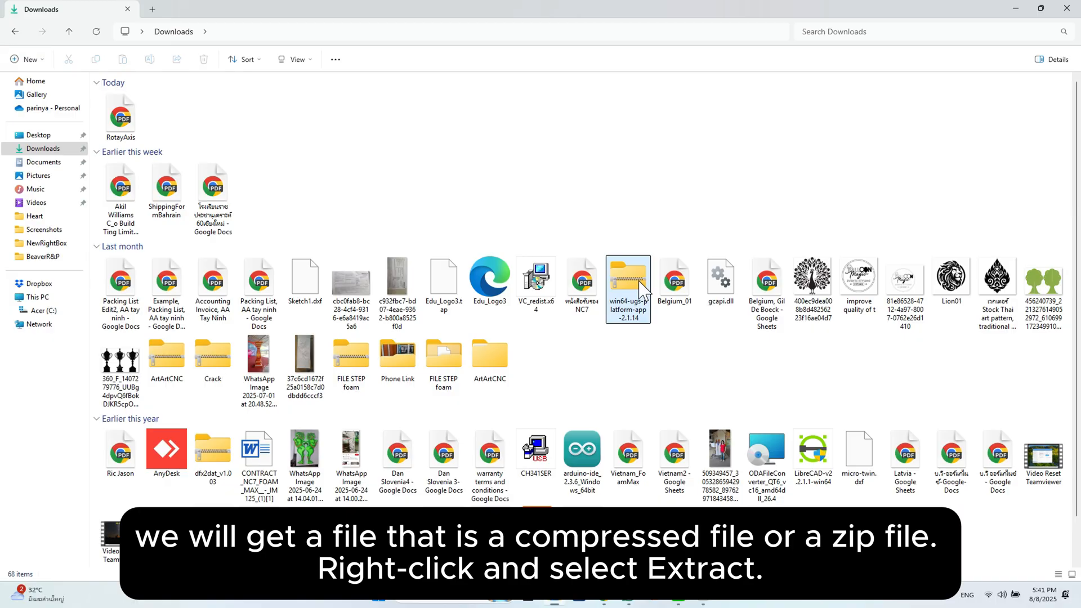
{"action": "mouse_move", "coordinate": [628, 283]}
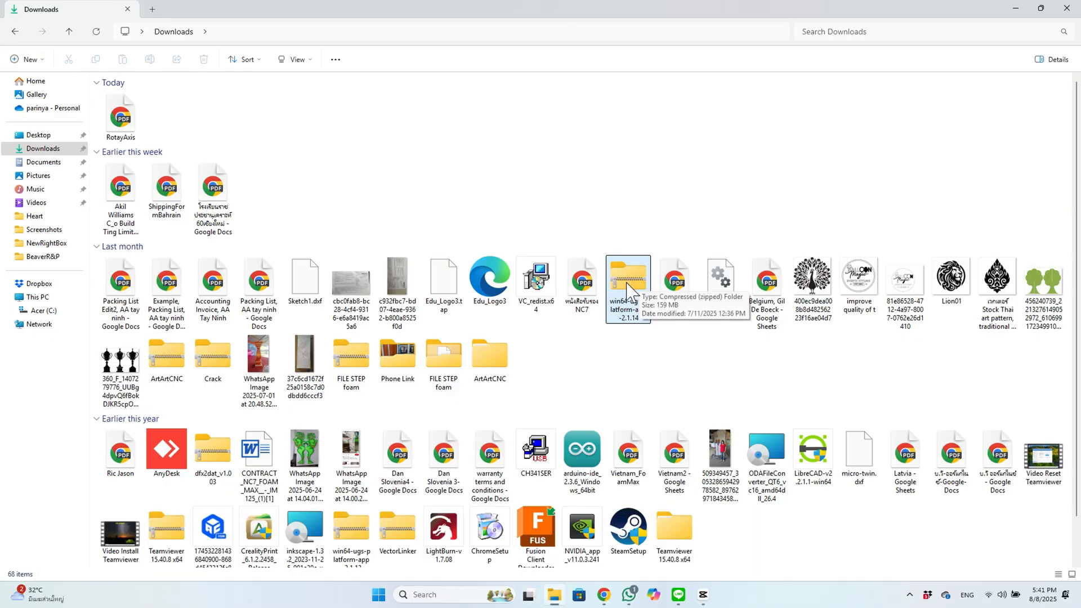
{"action": "left_click", "coordinate": [627, 282]}
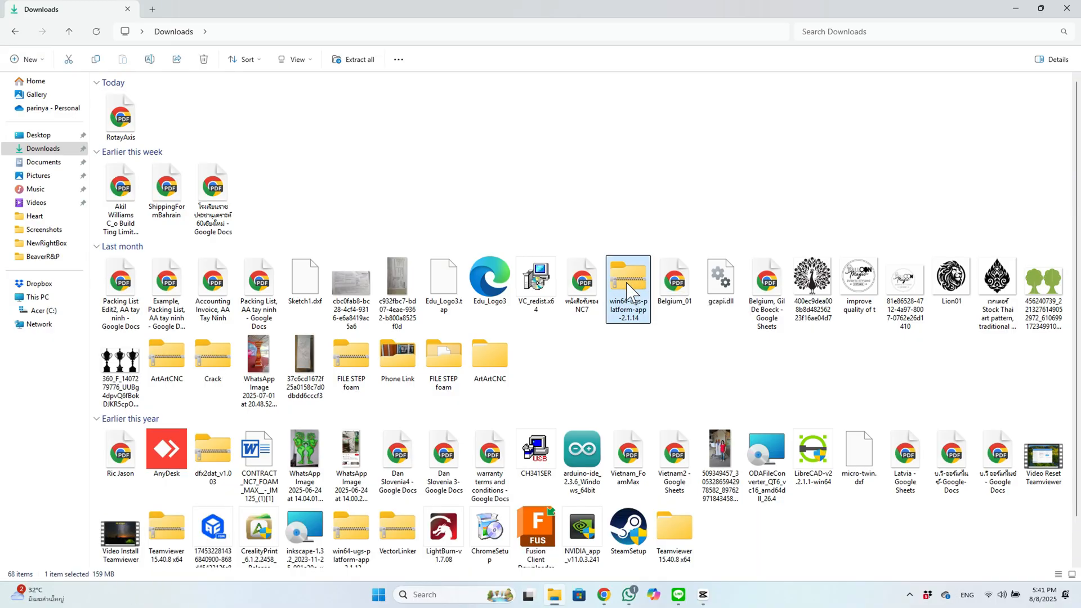
{"action": "left_click", "coordinate": [353, 60]}
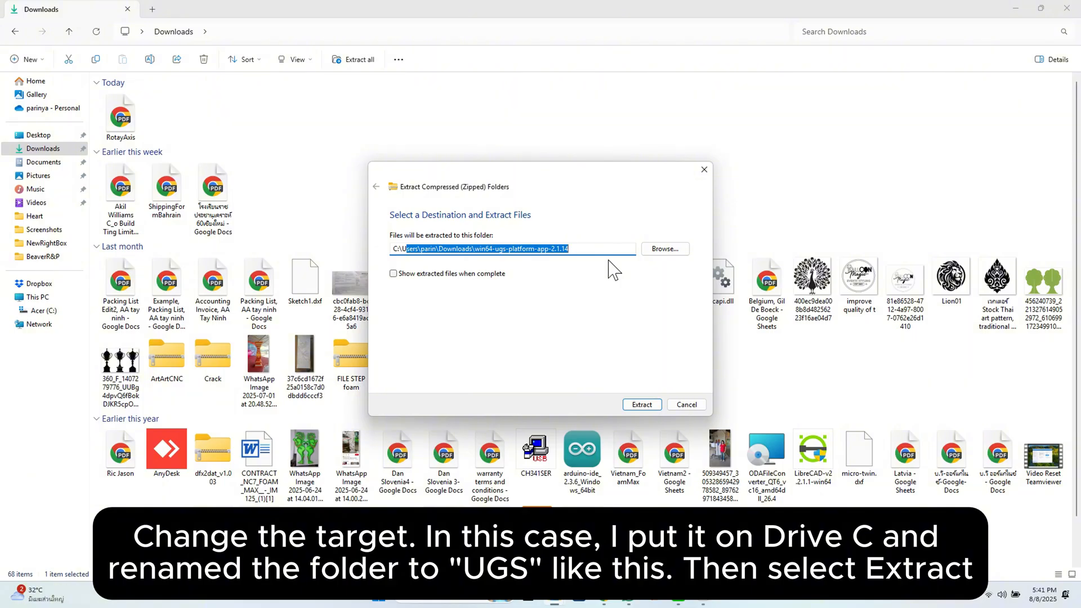
{"action": "type", "text": "C:\\UGS"}
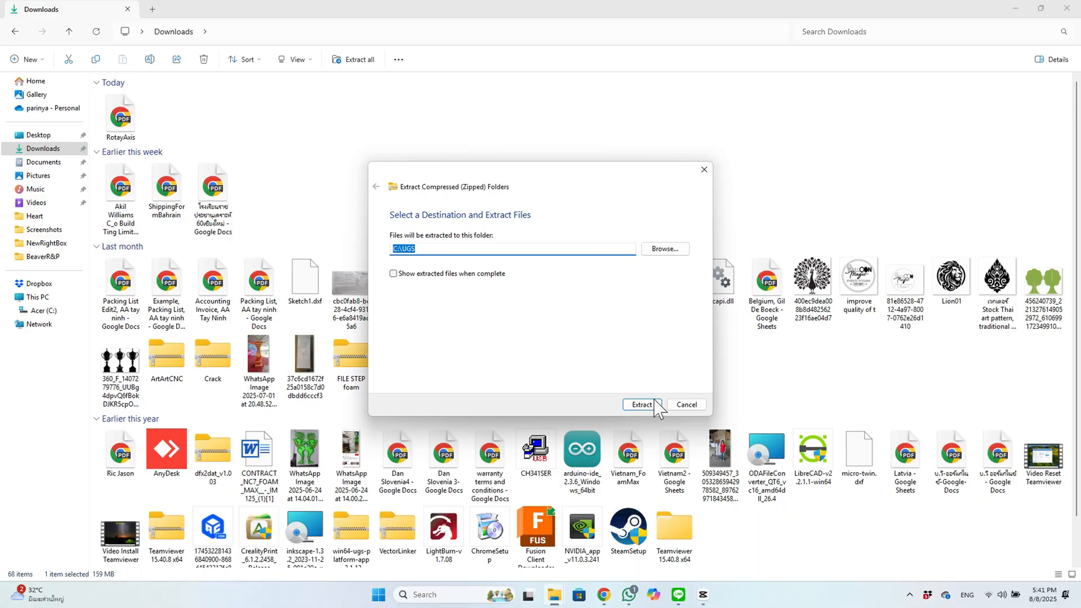
{"action": "left_click", "coordinate": [640, 404]}
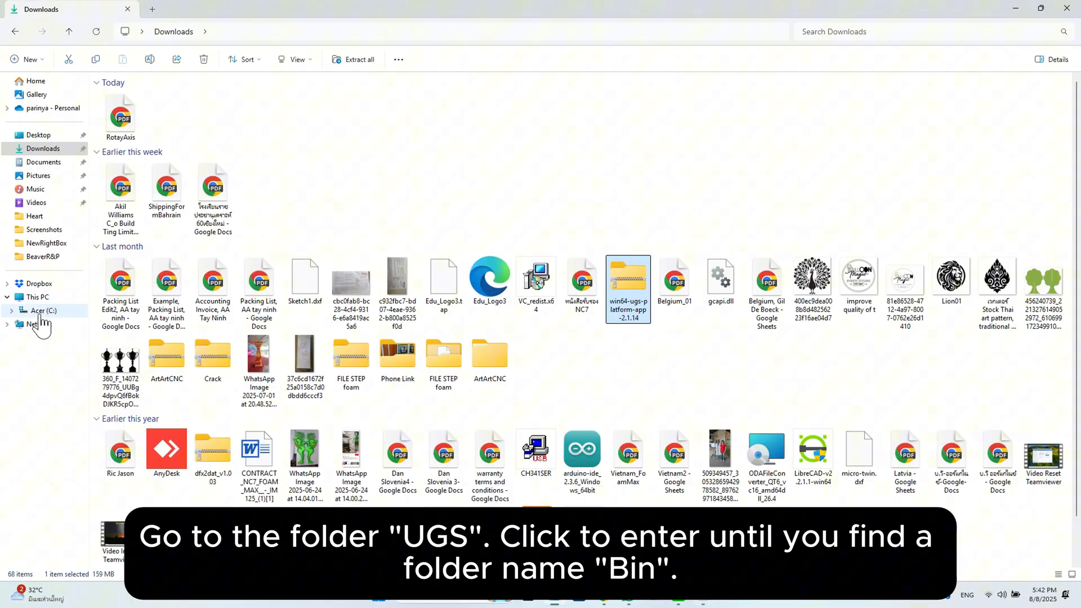
Step: Navigate to C:\UGS\ugsplatform-win\bin and select the ugsplatform64 application
{"action": "left_click", "coordinate": [43, 311]}
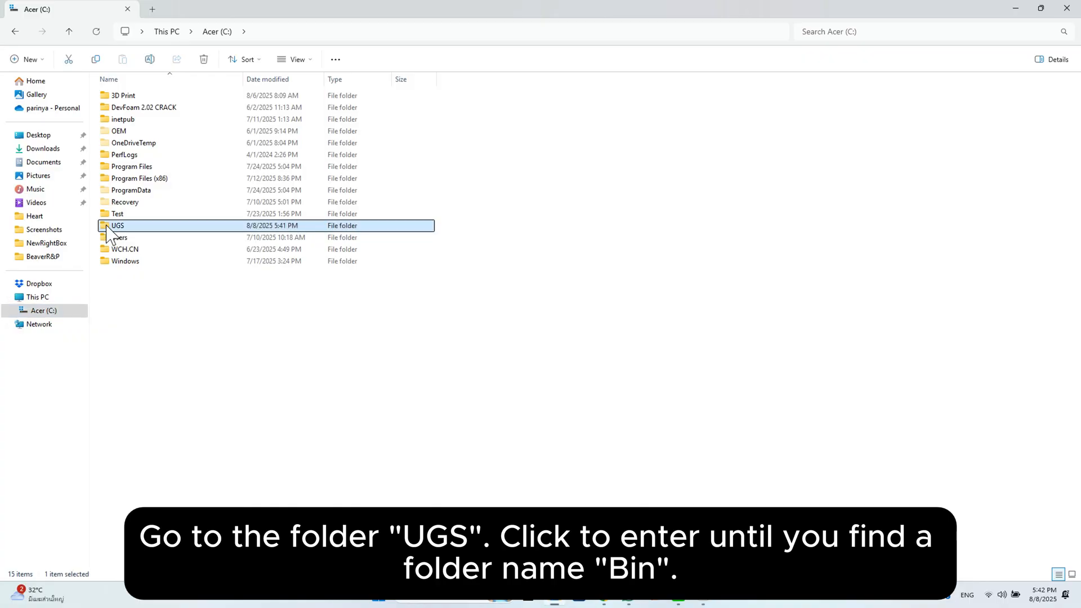
{"action": "double_click", "coordinate": [118, 225]}
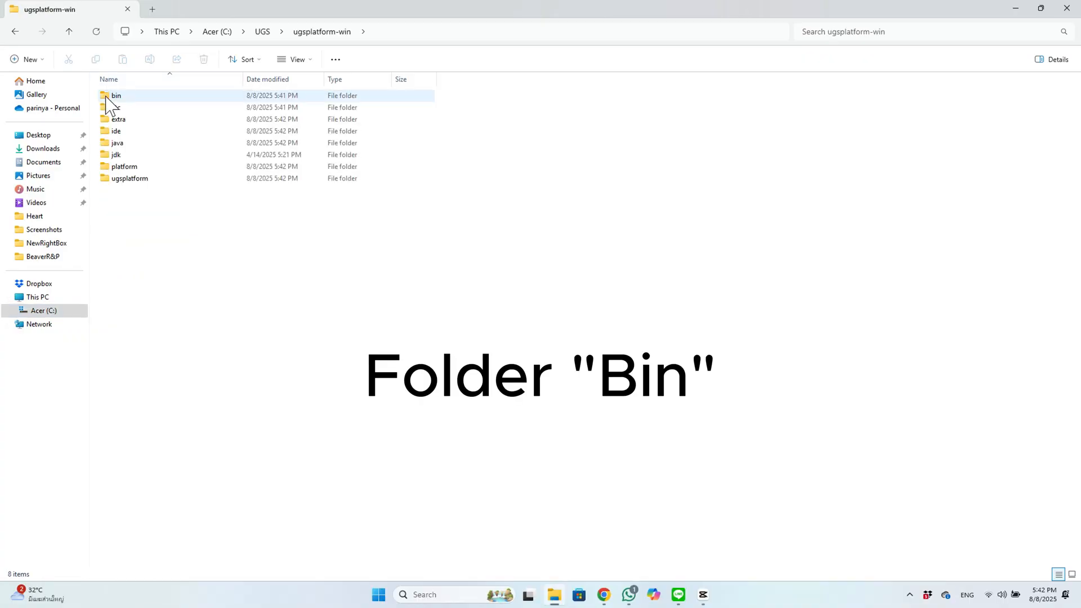
{"action": "double_click", "coordinate": [115, 94]}
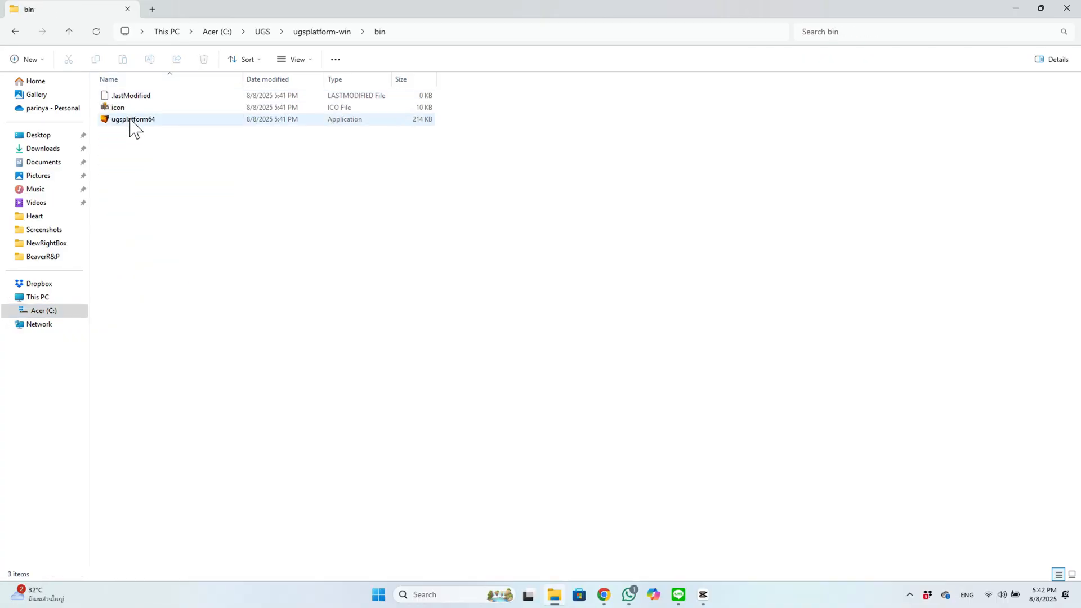
{"action": "left_click", "coordinate": [133, 119]}
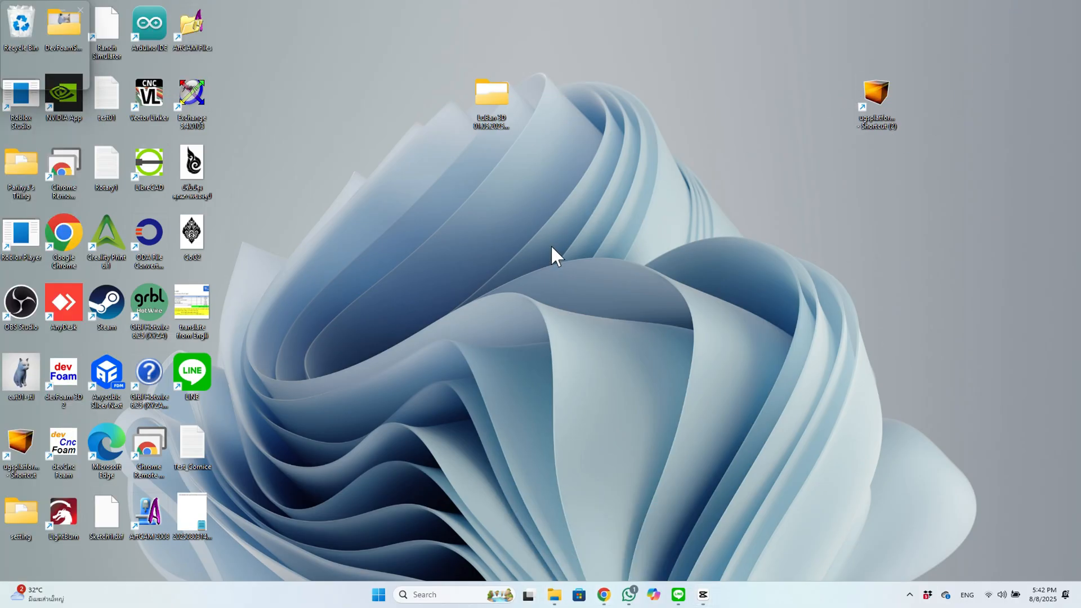
Step: Paste a ugsplatform64 shortcut onto the desktop and launch Universal Gcode Sender from it
{"action": "right_click", "coordinate": [556, 256]}
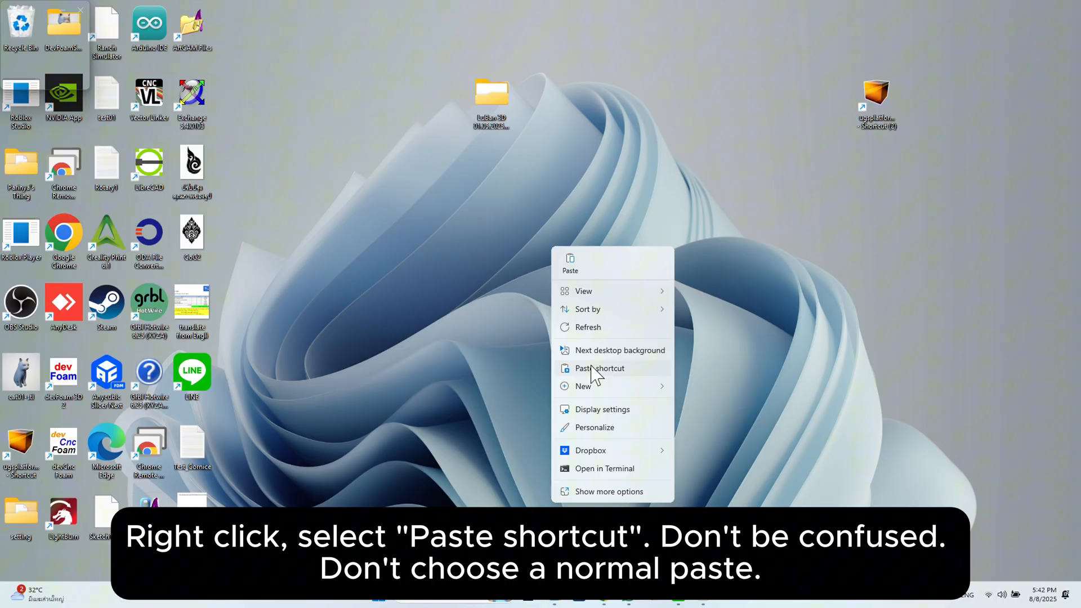
{"action": "mouse_move", "coordinate": [584, 285]}
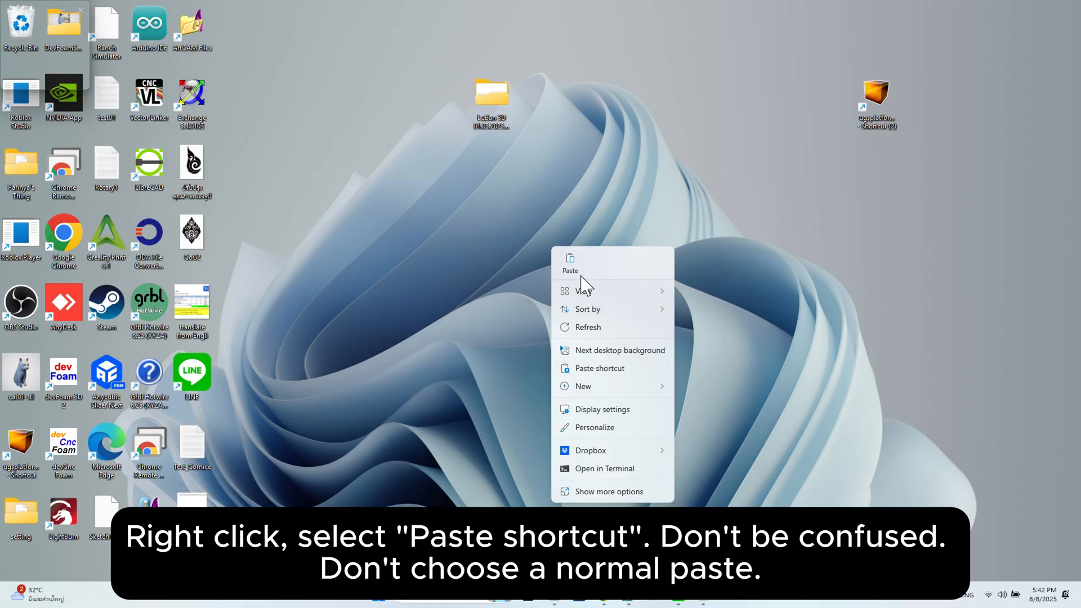
{"action": "mouse_move", "coordinate": [597, 328]}
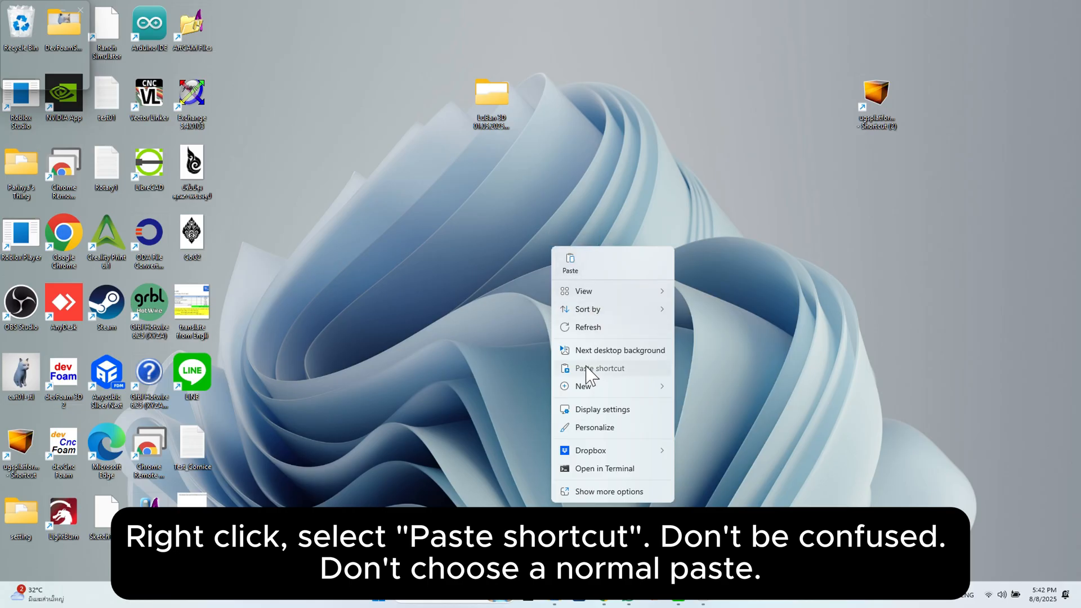
{"action": "left_click", "coordinate": [598, 366]}
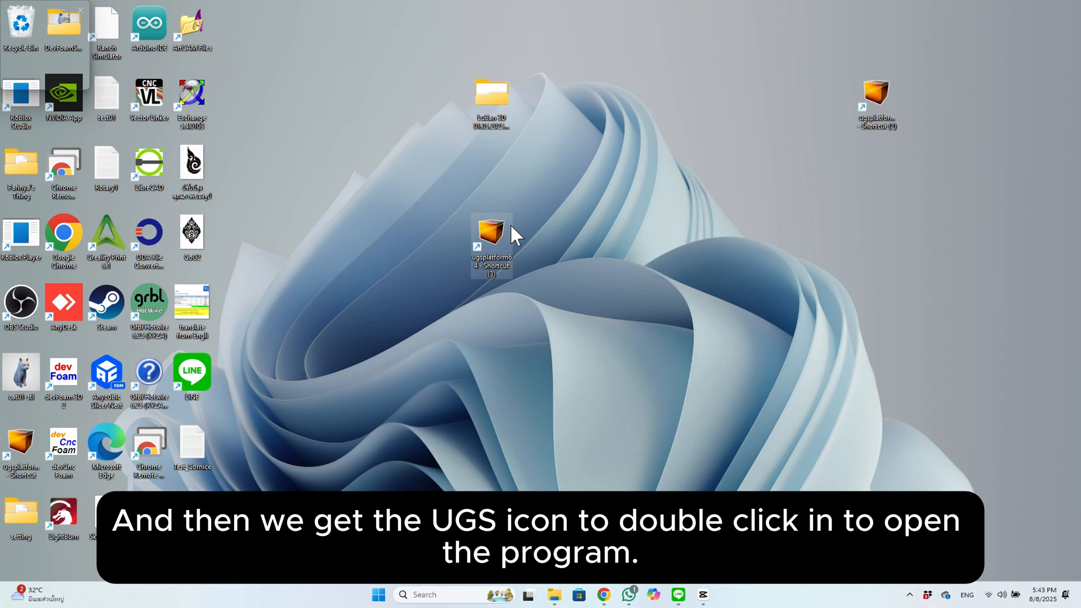
{"action": "double_click", "coordinate": [490, 230]}
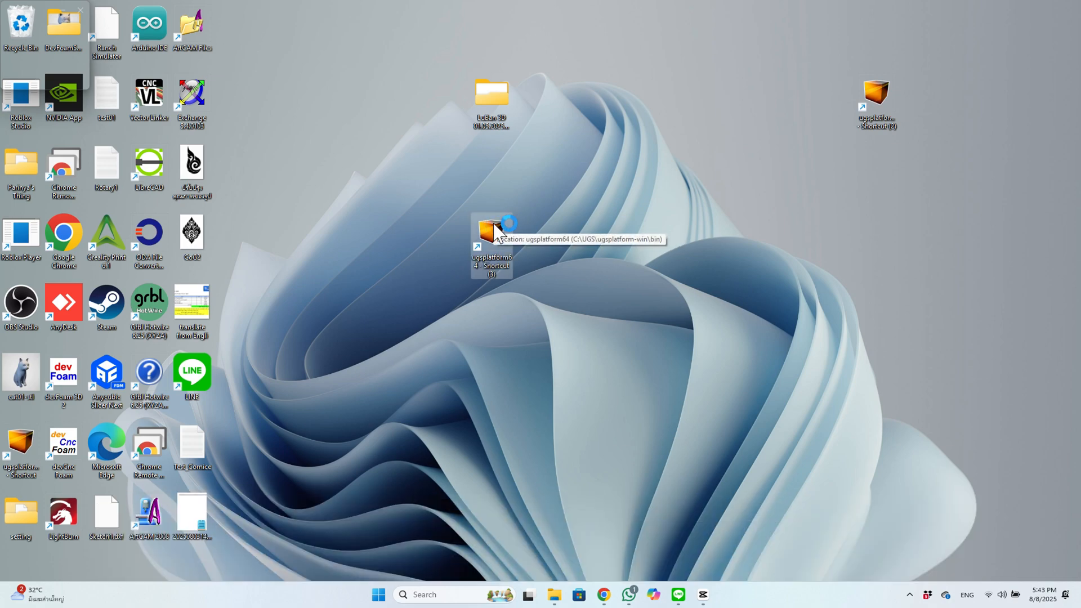
{"action": "double_click", "coordinate": [491, 234]}
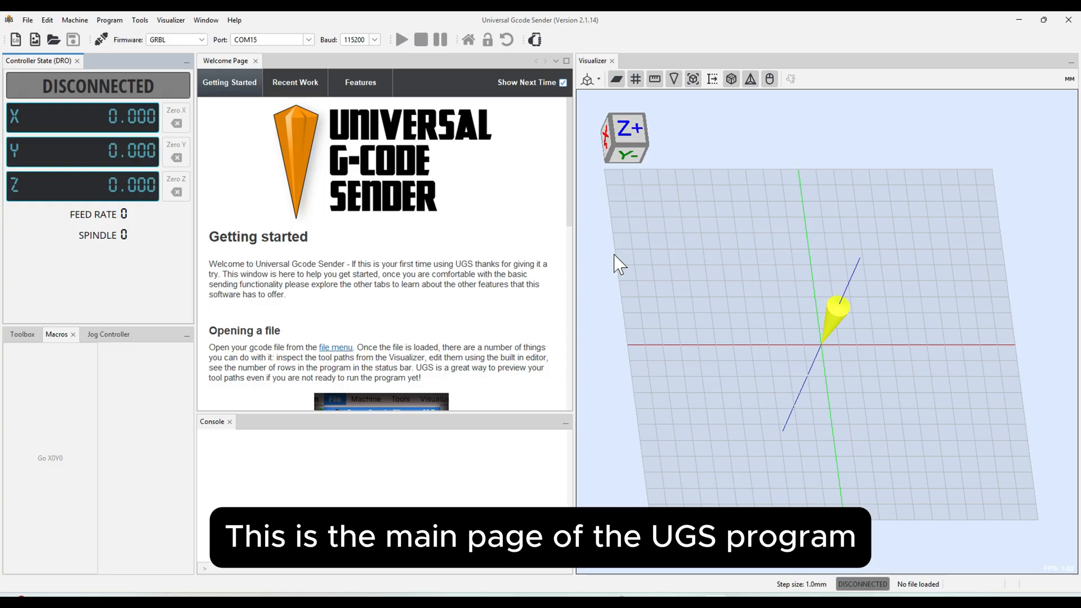
{"action": "mouse_move", "coordinate": [585, 234]}
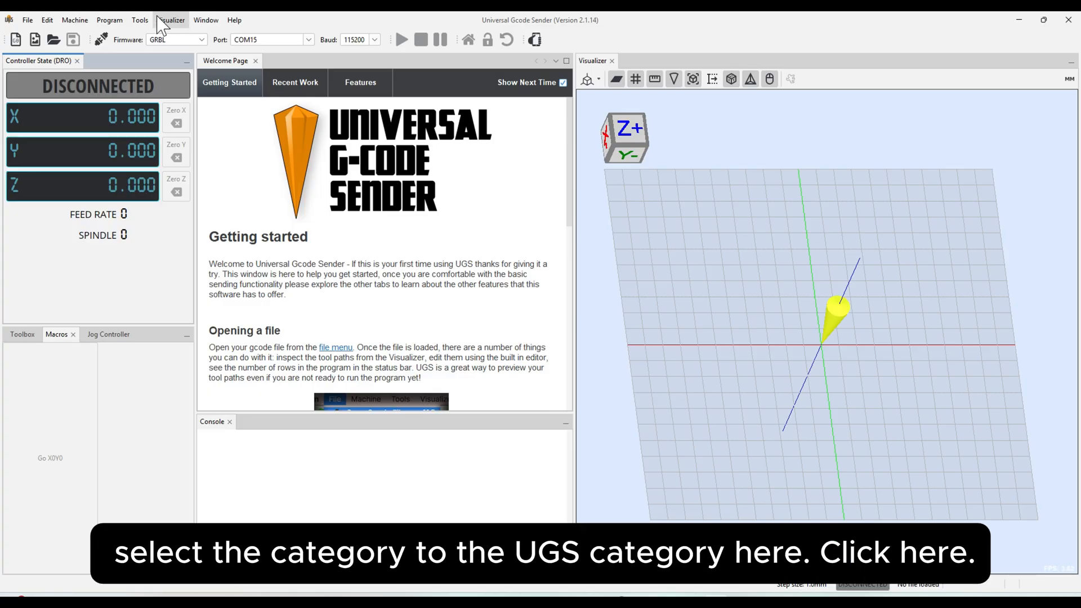
Step: In UGS Options, enable Spindle start delay under the GRBL Controller Options
{"action": "left_click", "coordinate": [139, 19]}
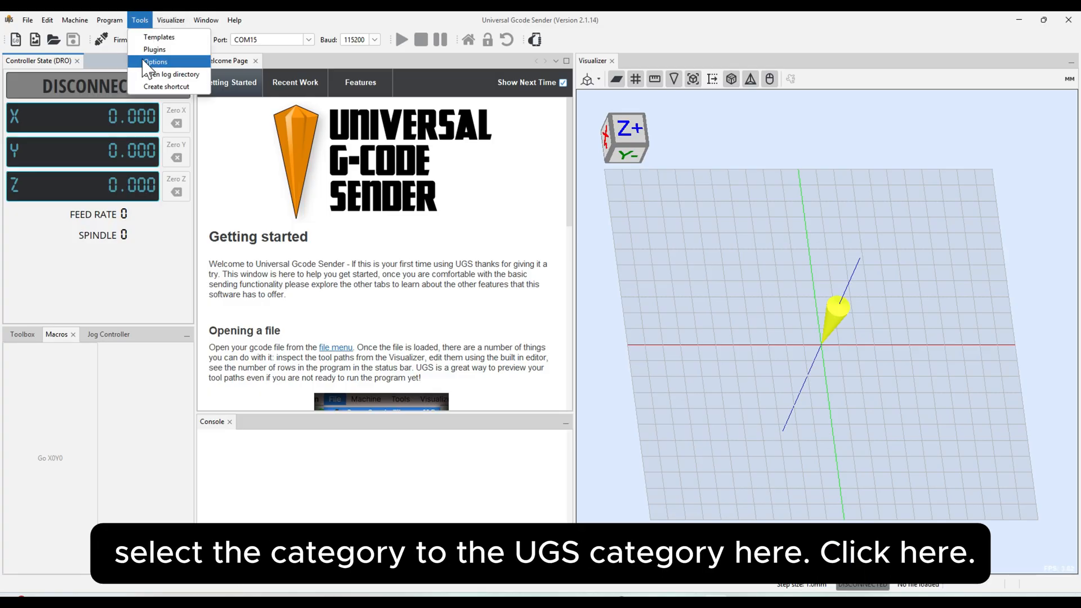
{"action": "left_click", "coordinate": [156, 61]}
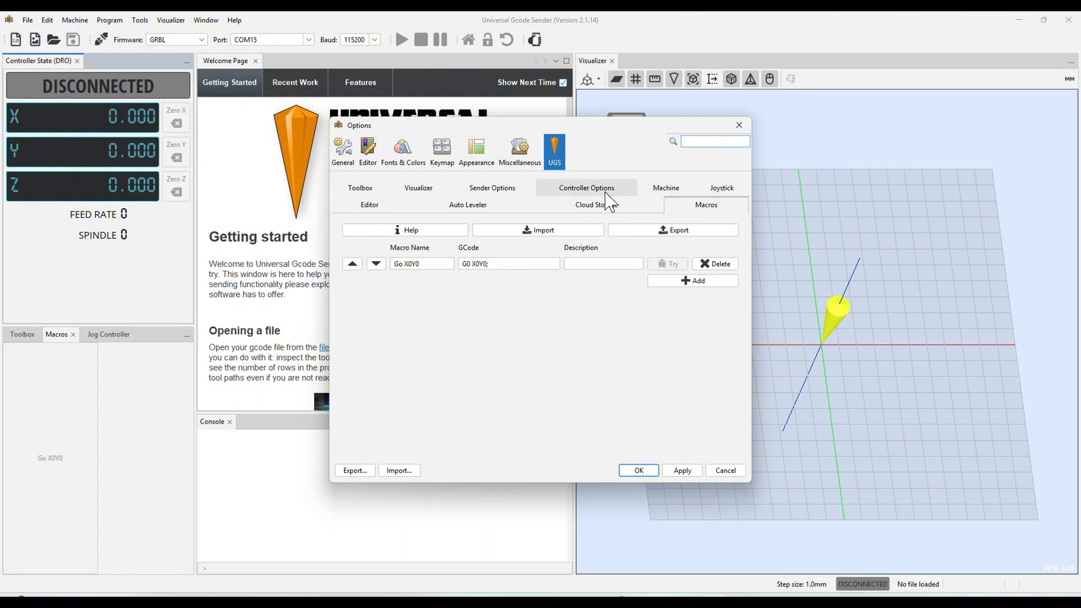
{"action": "left_click", "coordinate": [585, 188]}
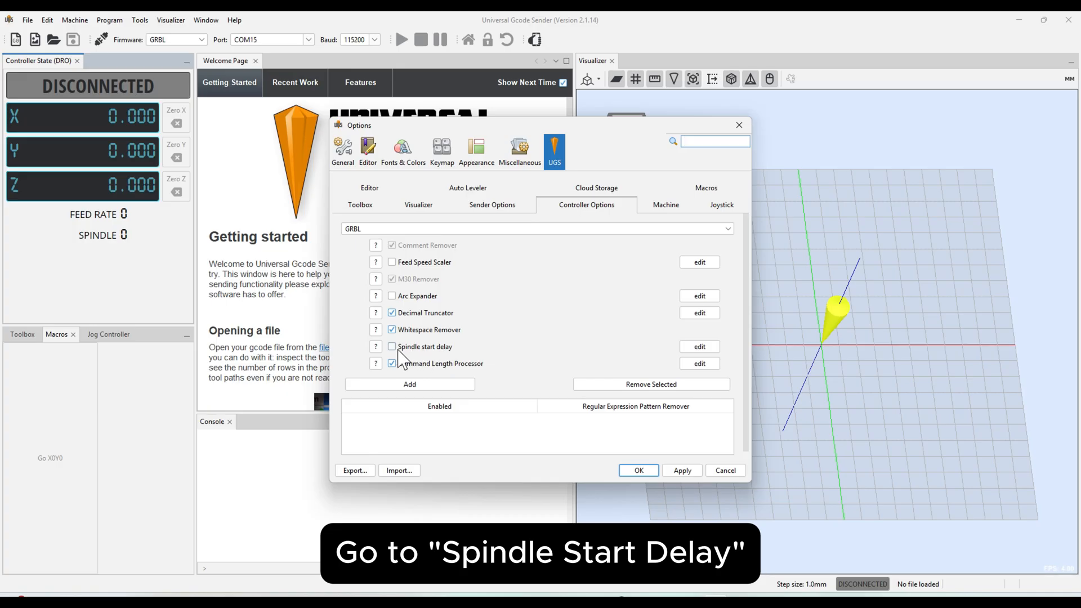
{"action": "mouse_move", "coordinate": [429, 353]}
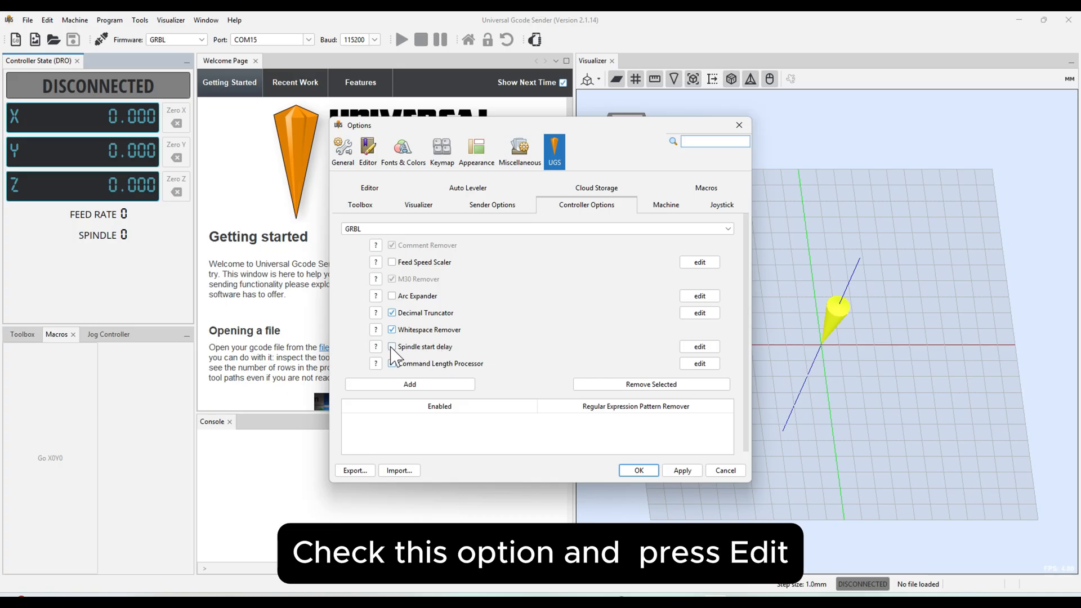
{"action": "left_click", "coordinate": [392, 346]}
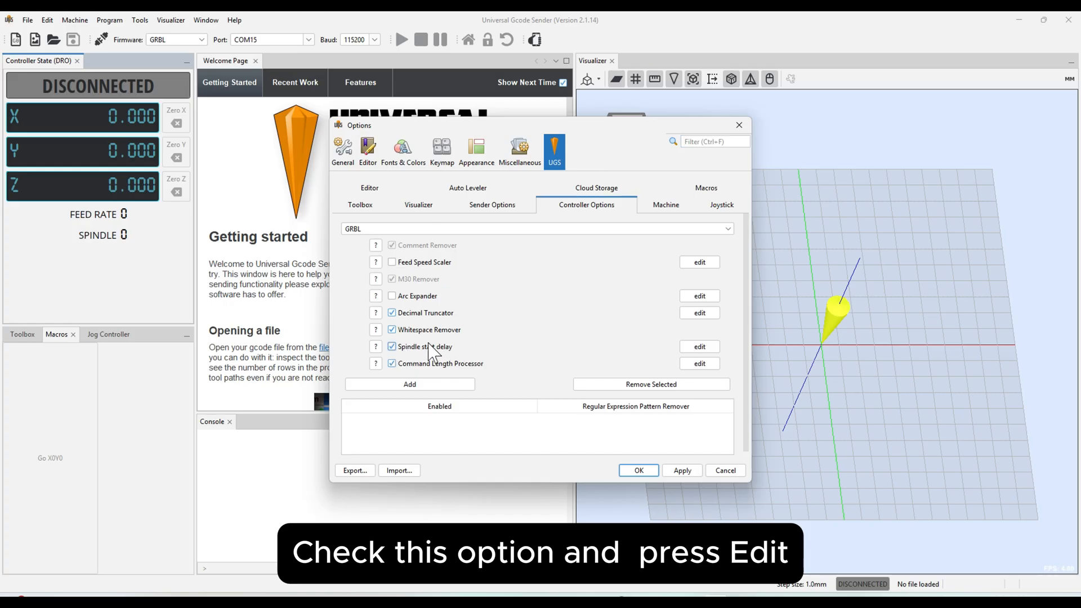
Step: Change the spindle start delay duration from 2 to 15 seconds and confirm it
{"action": "left_click", "coordinate": [698, 345]}
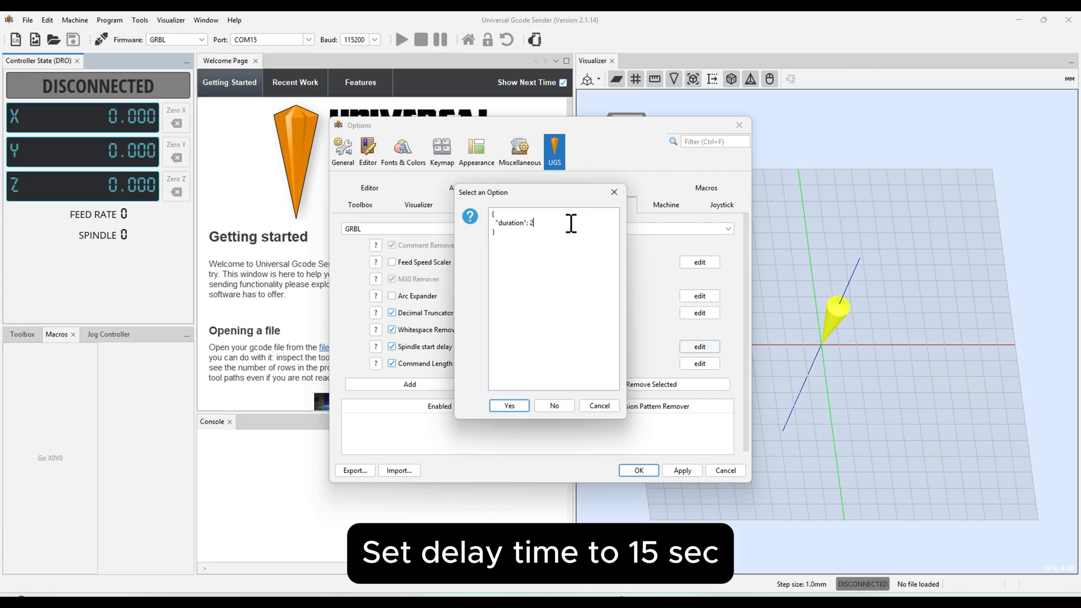
{"action": "key", "text": "Backspace"}
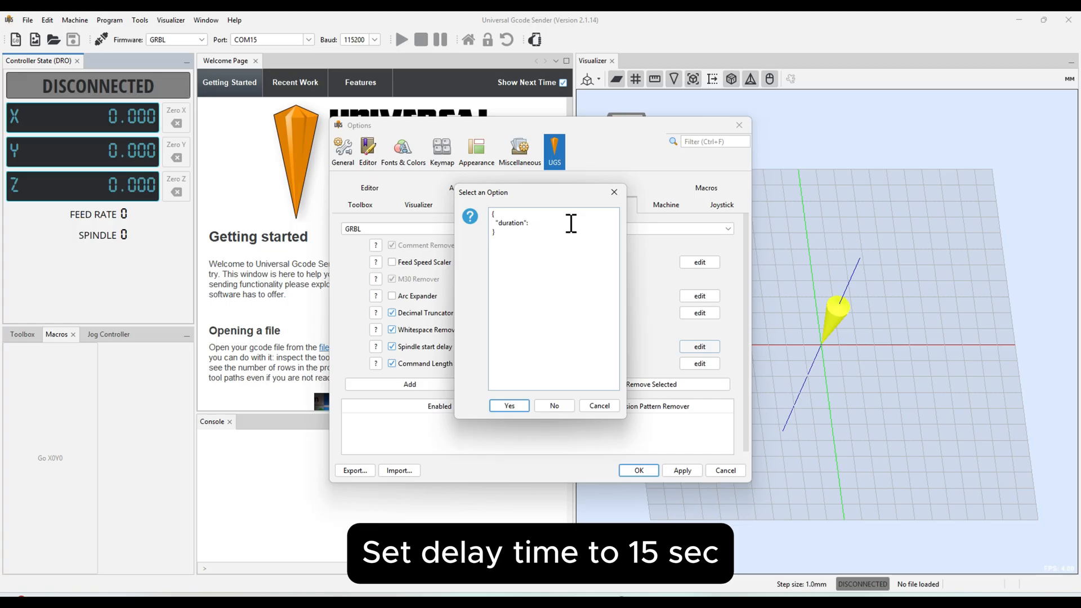
{"action": "type", "text": "15"}
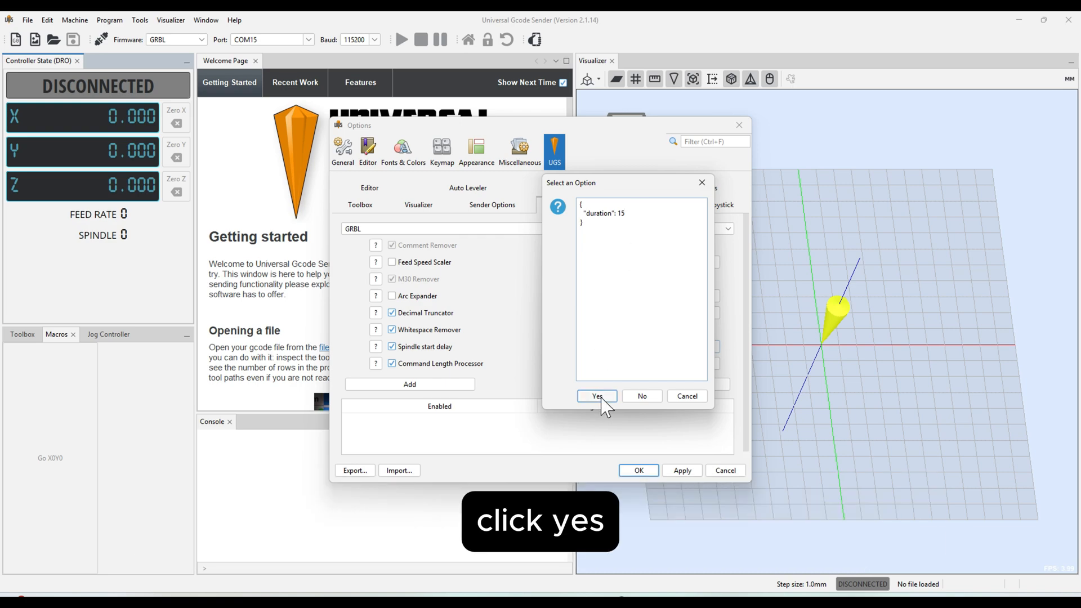
{"action": "left_click", "coordinate": [595, 395]}
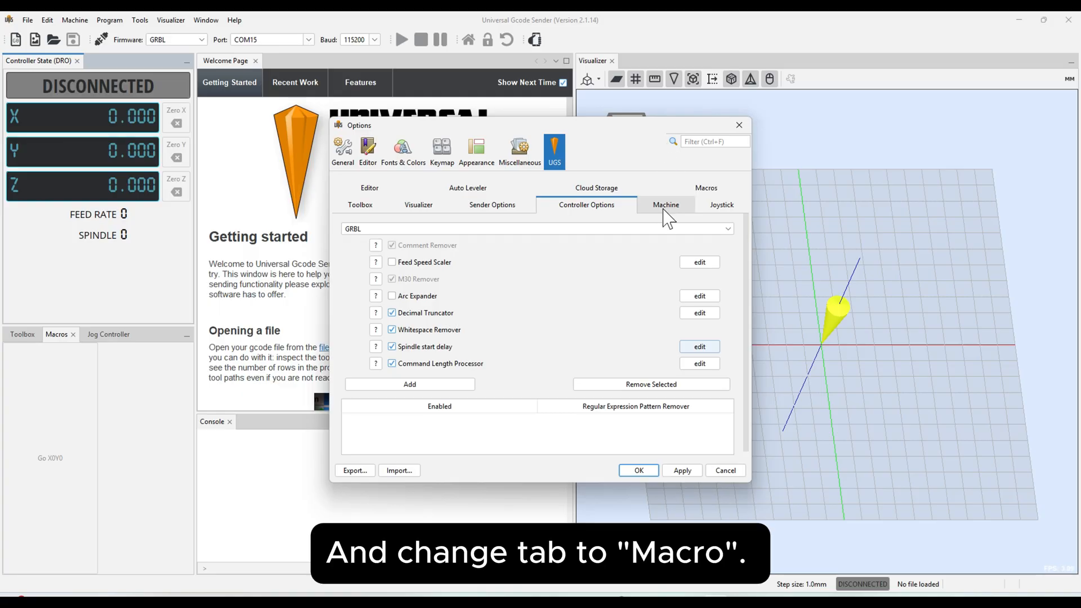
Step: In the Macros settings, rename the first macro to Go X0
{"action": "left_click", "coordinate": [705, 204]}
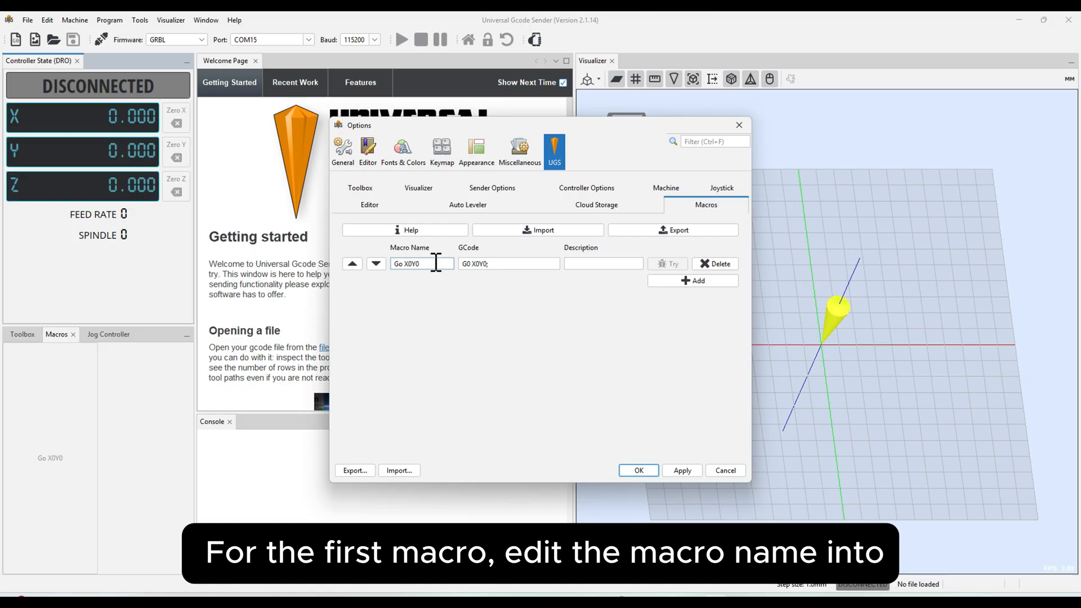
{"action": "type", "text": "Go X0"}
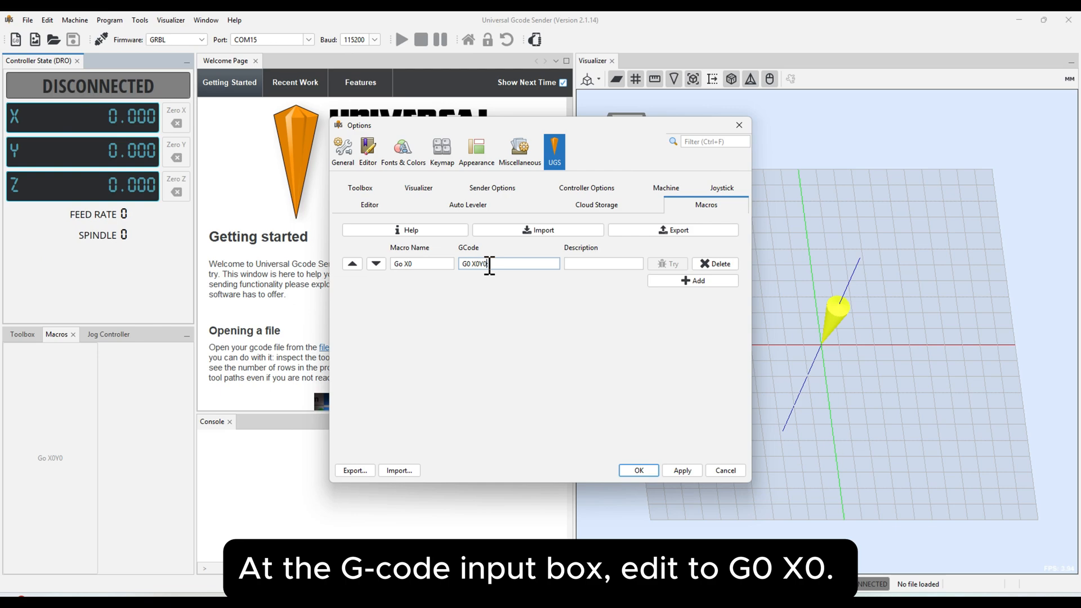
{"action": "mouse_move", "coordinate": [513, 264]}
{"action": "type", "text": ";"}
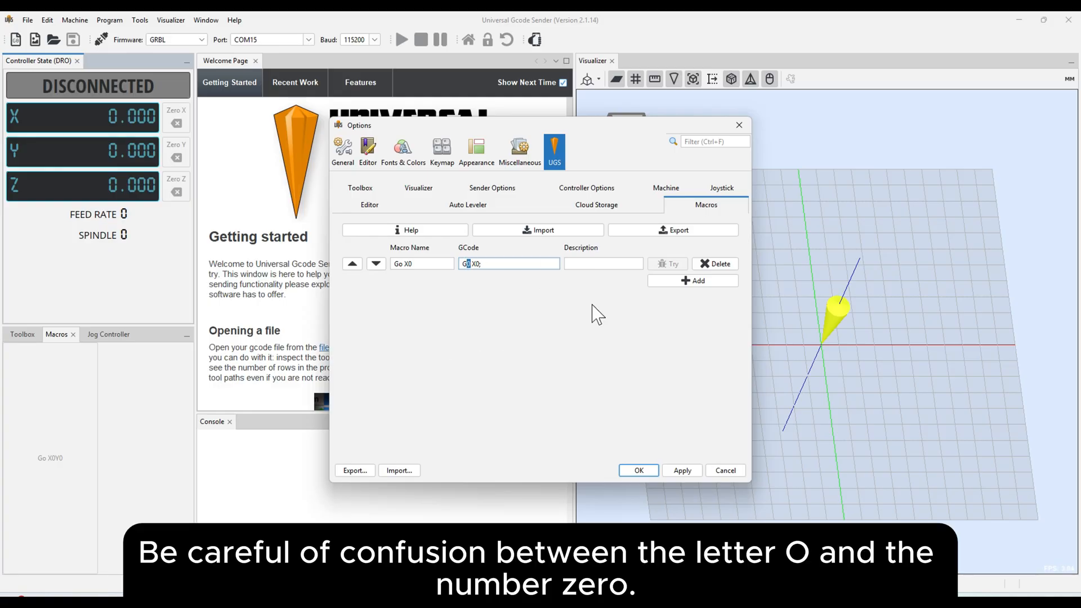
{"action": "mouse_move", "coordinate": [597, 315]}
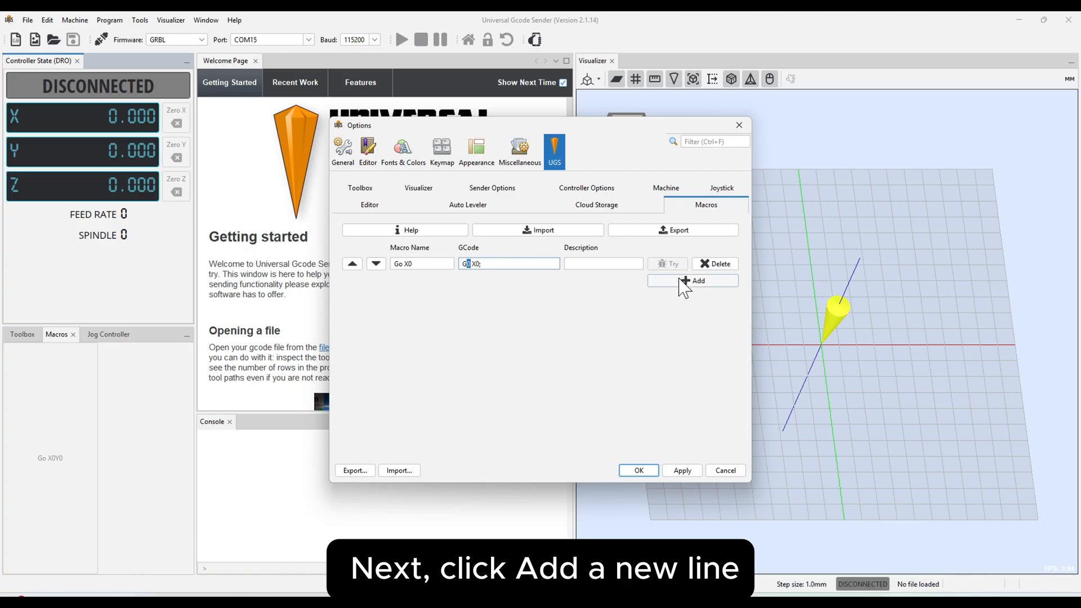
Step: Add a second macro named Go Y0 with the G-code G0 Y0;
{"action": "left_click", "coordinate": [692, 281]}
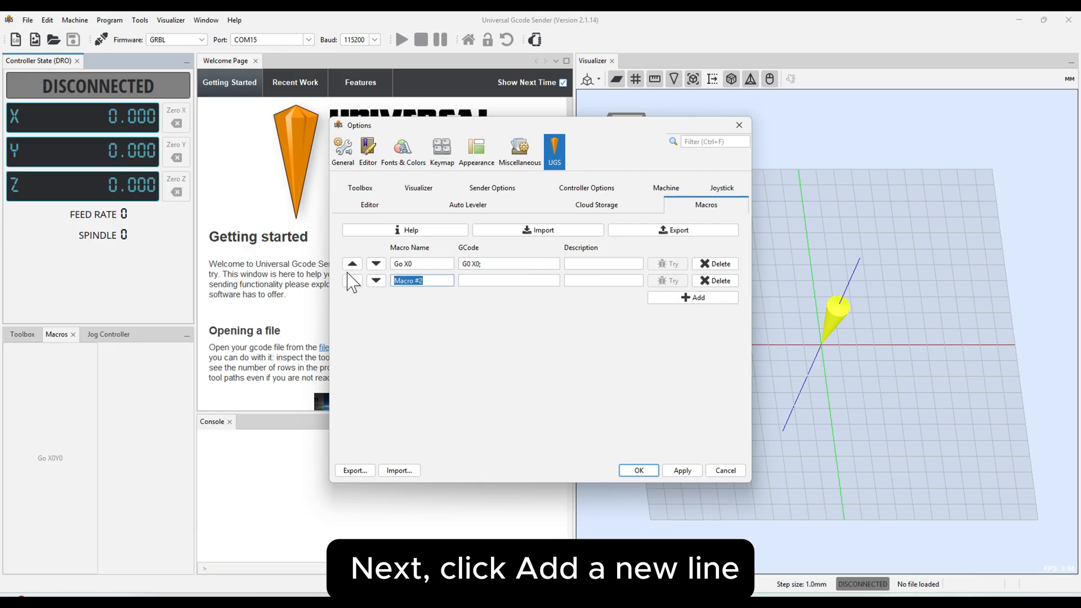
{"action": "type", "text": "Go Y0"}
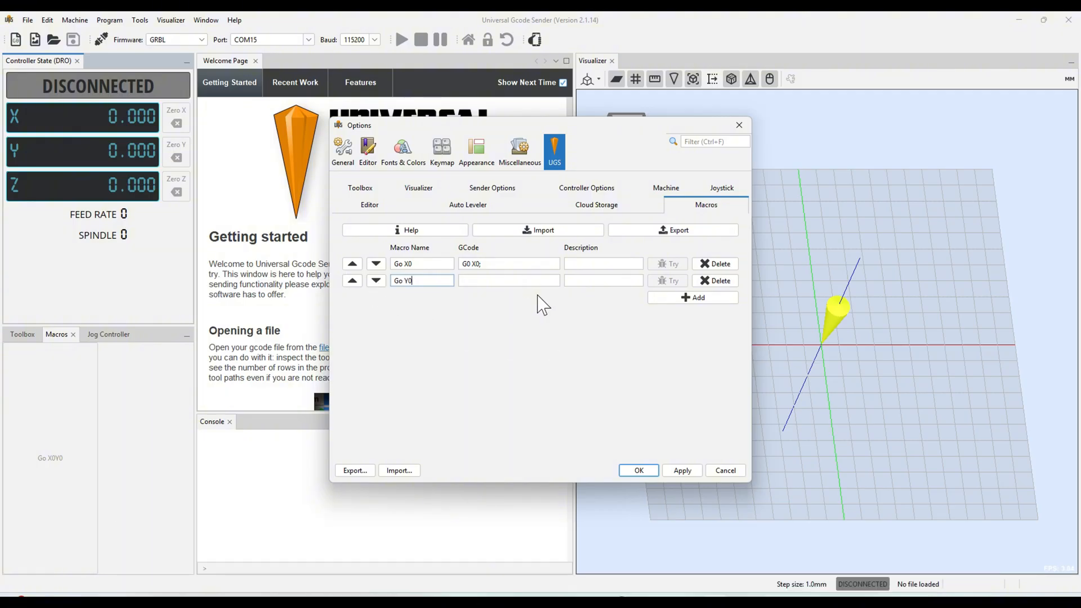
{"action": "left_click", "coordinate": [508, 280]}
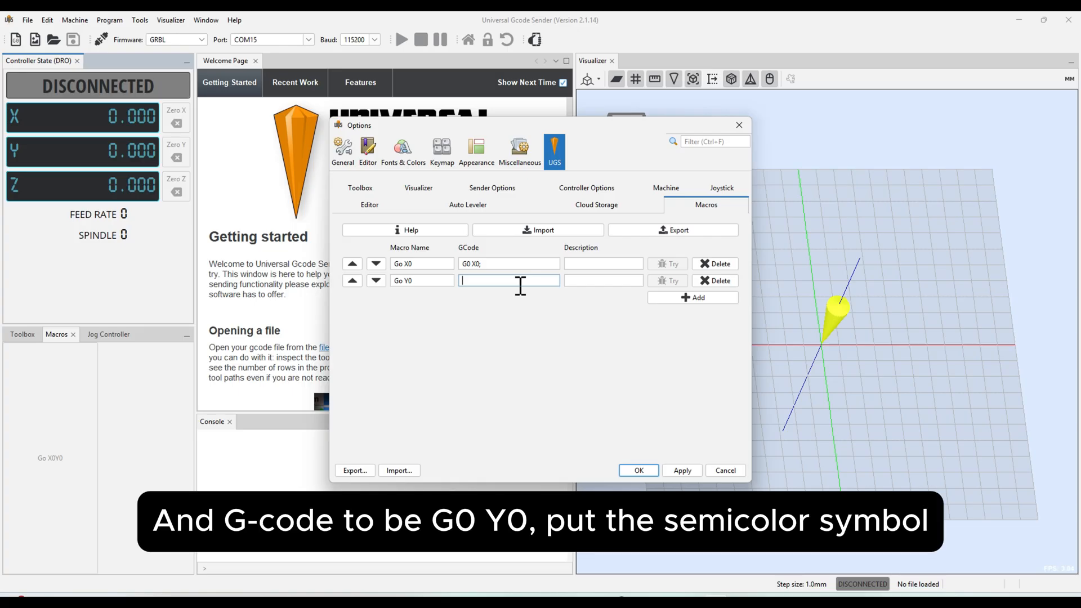
{"action": "type", "text": "G"}
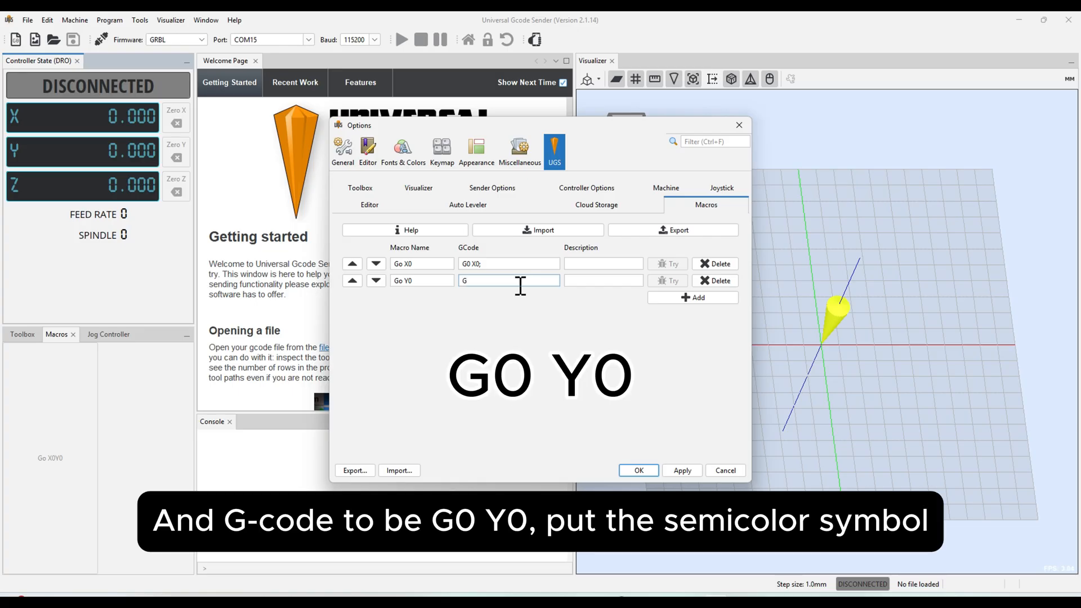
{"action": "type", "text": "0 Y"}
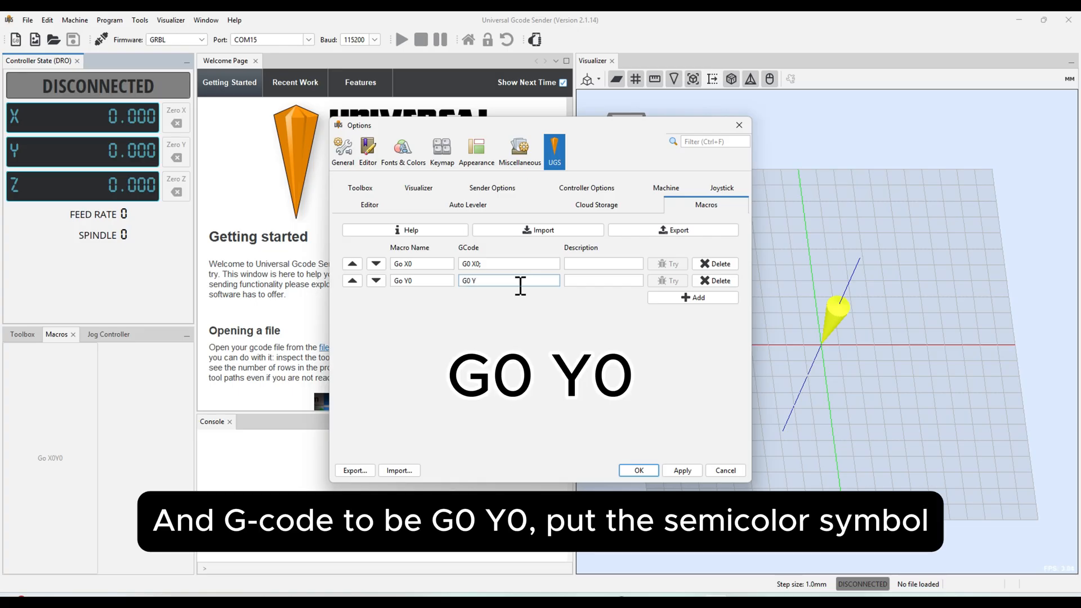
{"action": "type", "text": "0"}
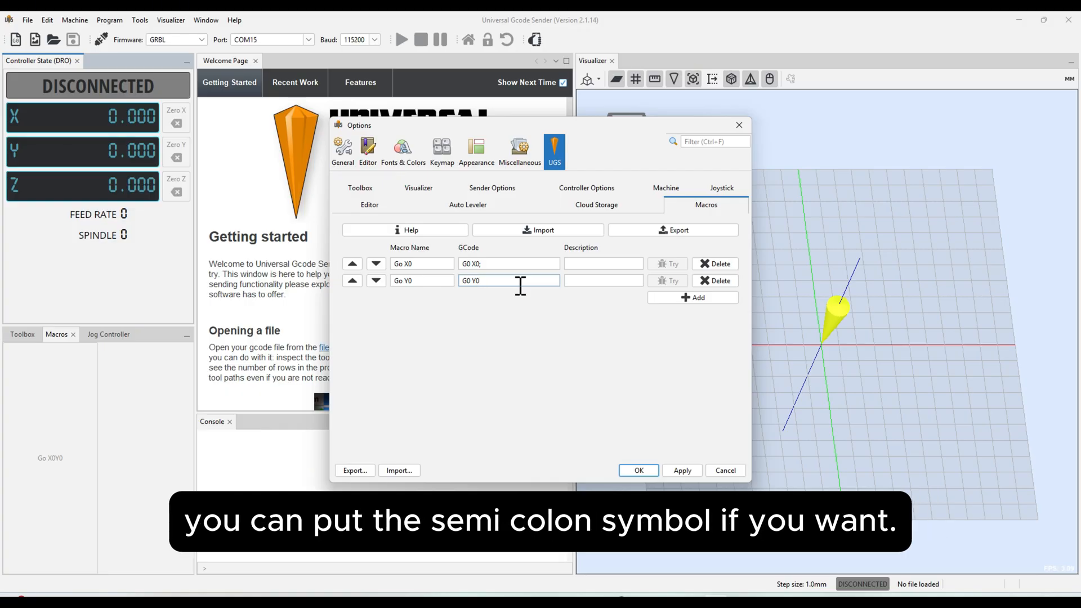
{"action": "type", "text": ";"}
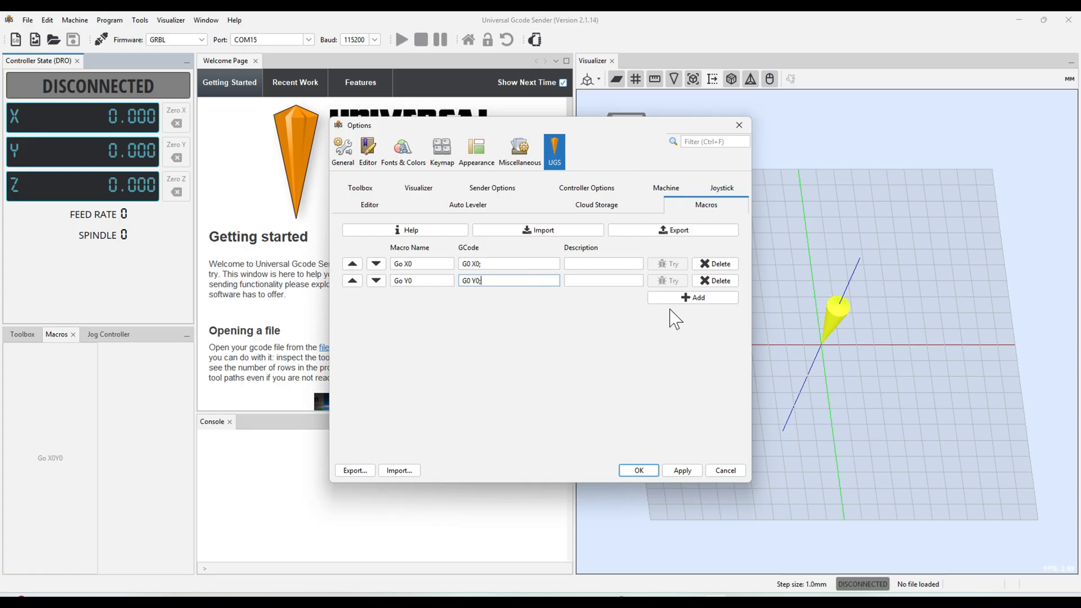
Step: Add a third macro named Hot On with the G-code M3 S1000;
{"action": "left_click", "coordinate": [692, 297]}
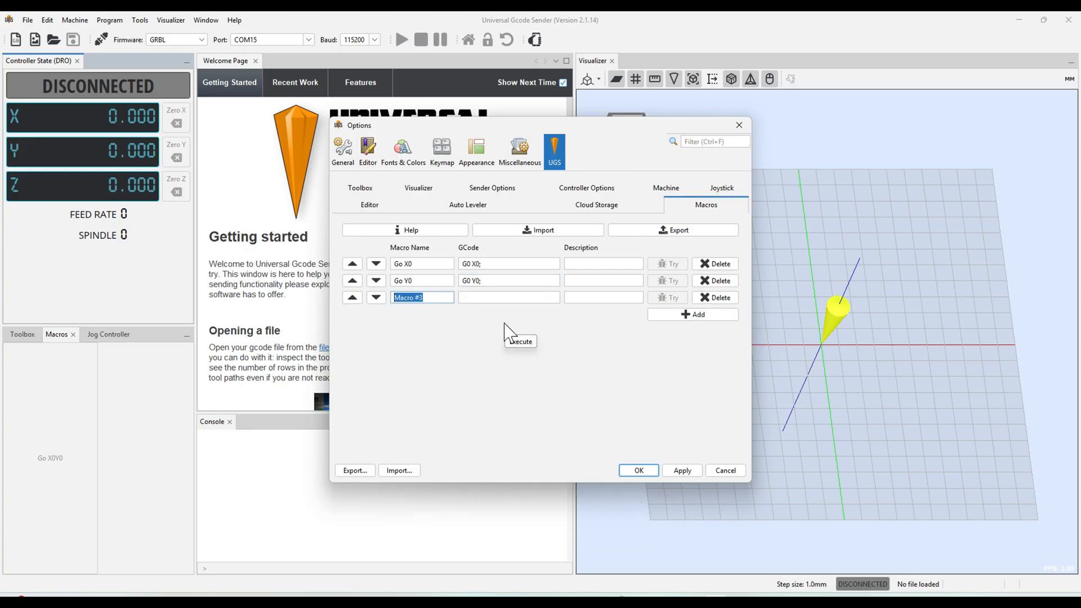
{"action": "type", "text": "H"}
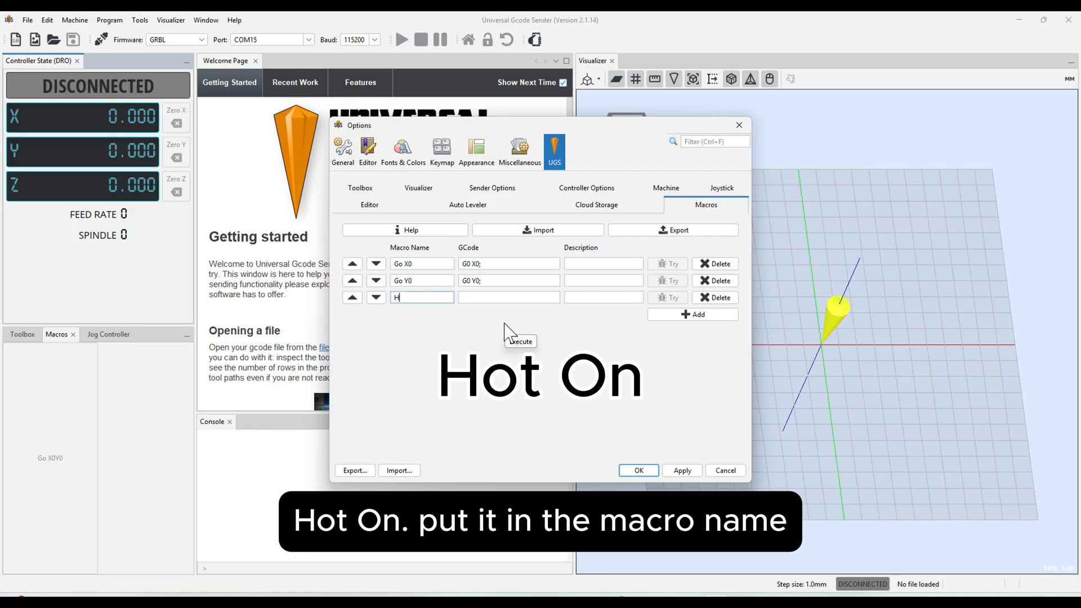
{"action": "type", "text": "t"}
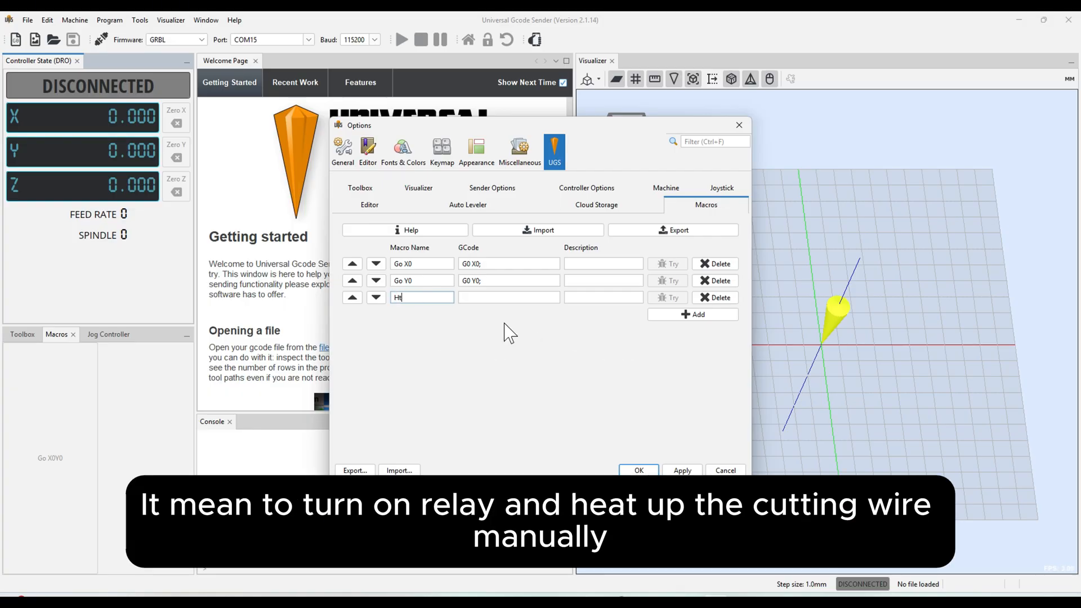
{"action": "type", "text": "ot"}
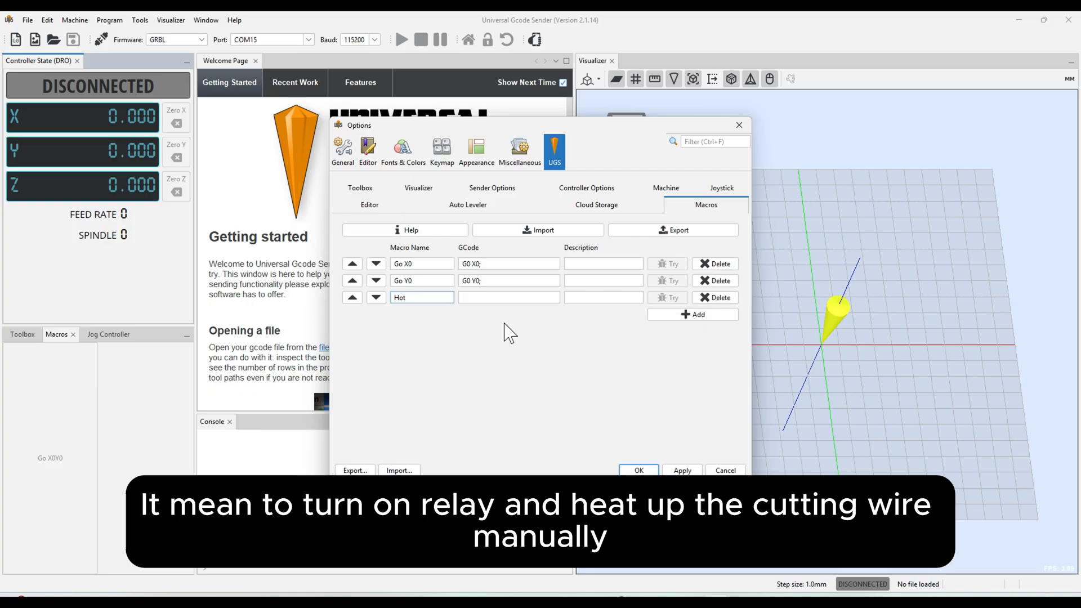
{"action": "type", "text": "On"}
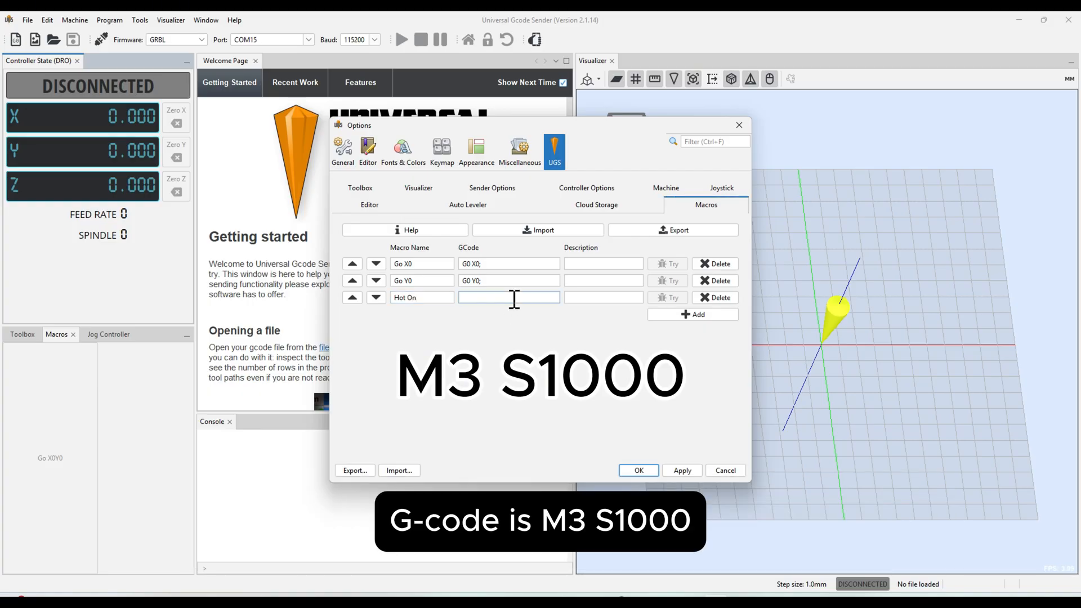
{"action": "type", "text": "M3 S"}
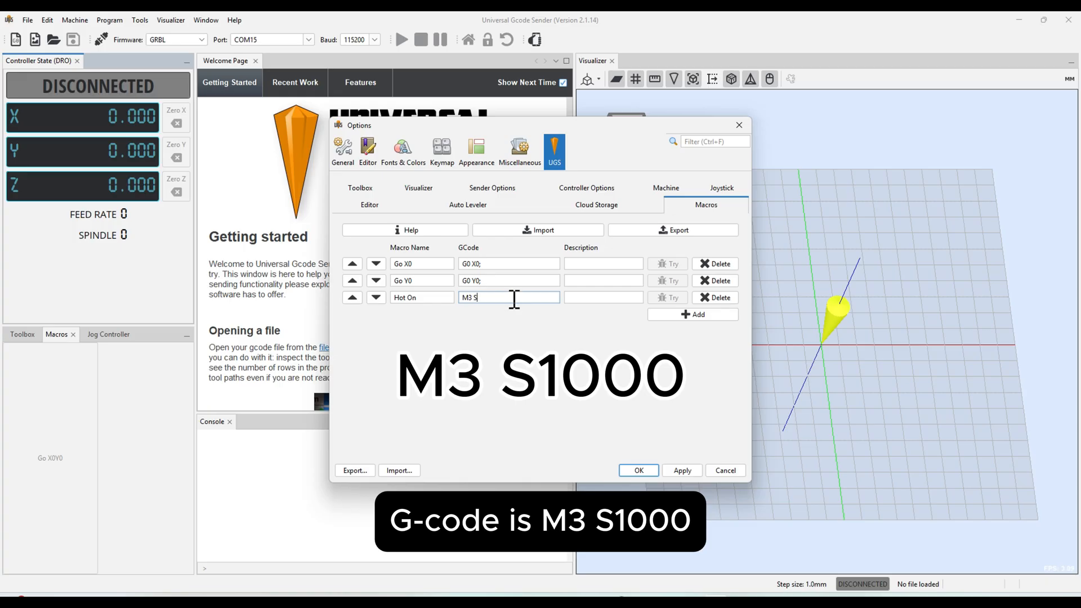
{"action": "type", "text": "1000;"}
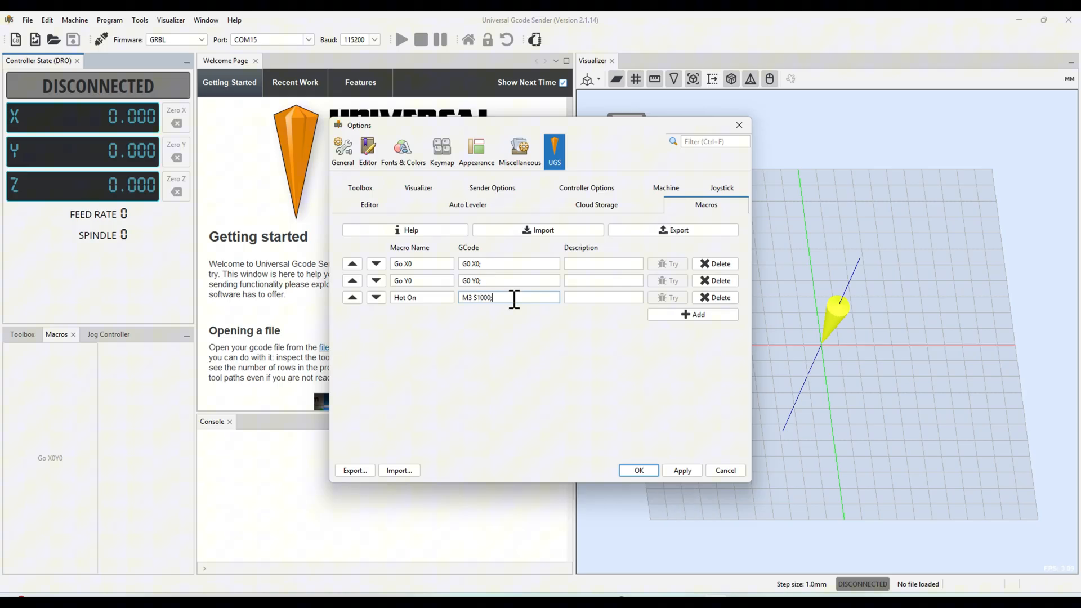
Step: Add a 'Hot Off' macro with G-code M5 and confirm the Options dialog with OK
{"action": "left_click", "coordinate": [692, 314]}
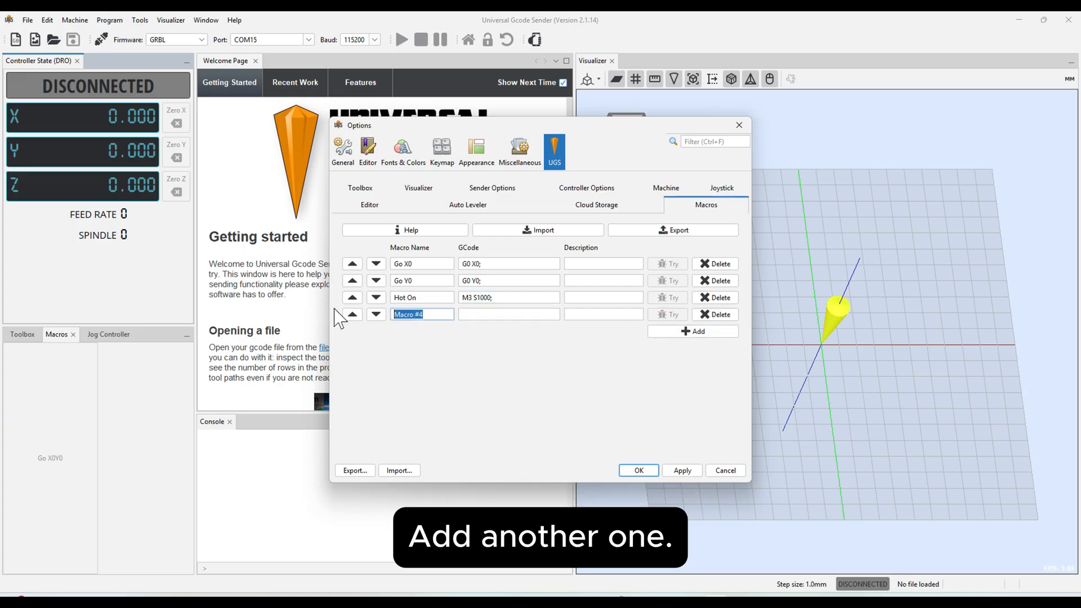
{"action": "type", "text": "Hot Of"}
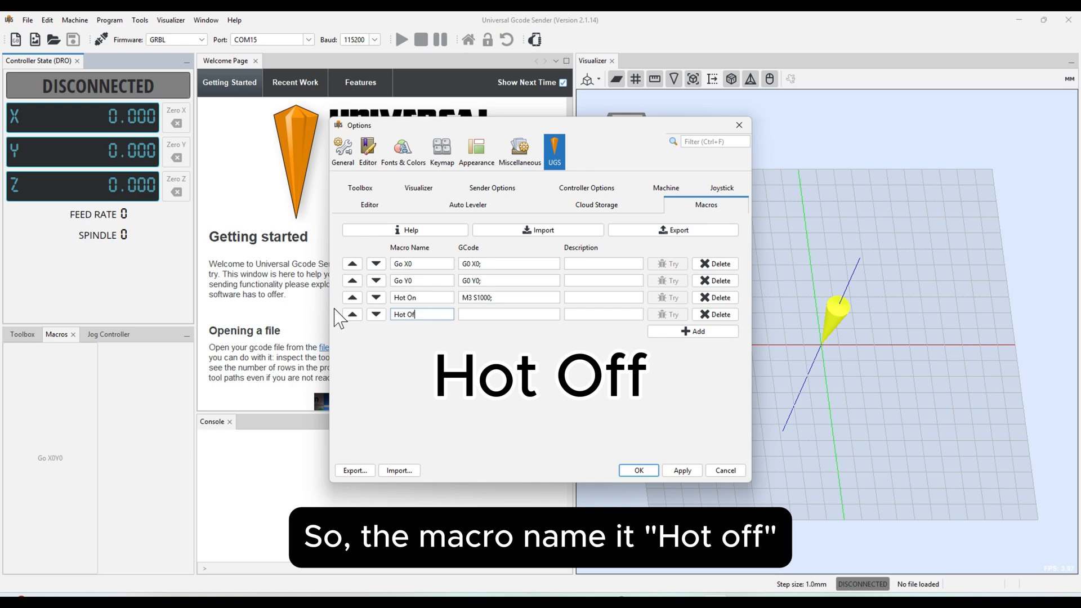
{"action": "left_click", "coordinate": [509, 314]}
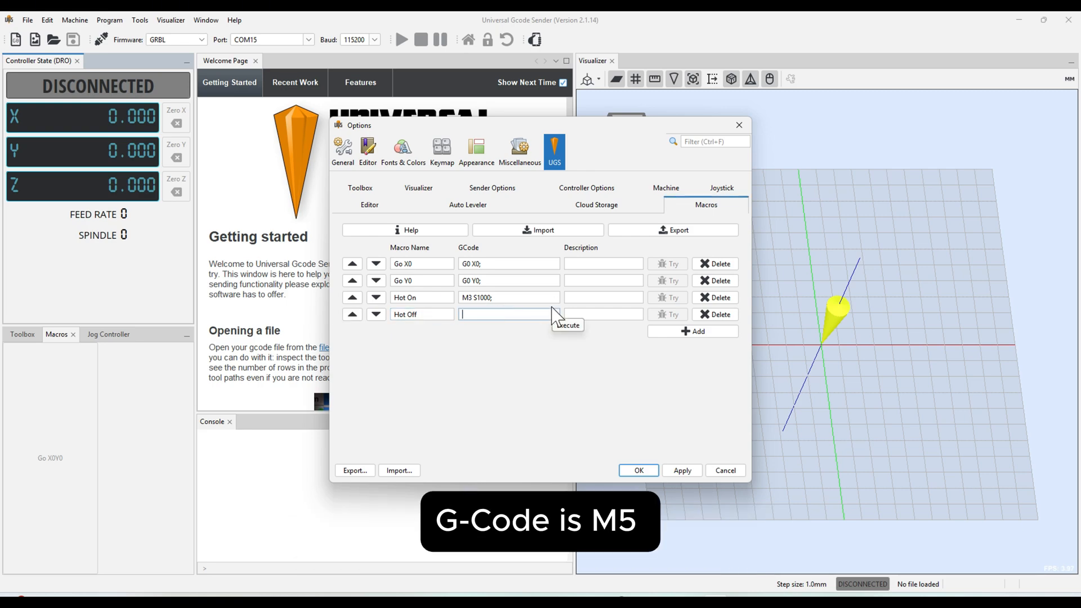
{"action": "type", "text": "M5;"}
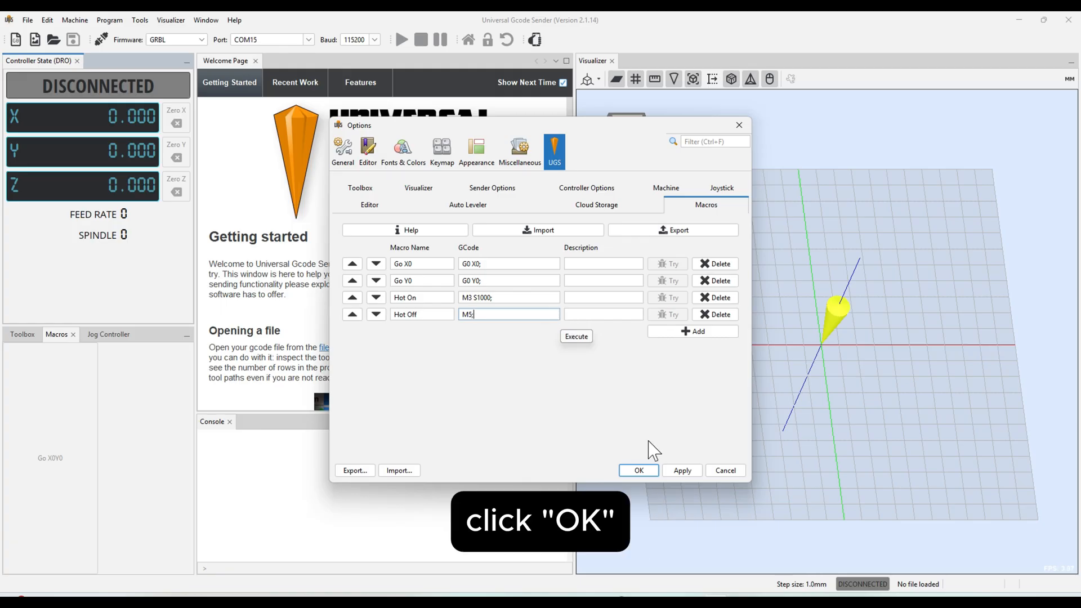
{"action": "left_click", "coordinate": [637, 470]}
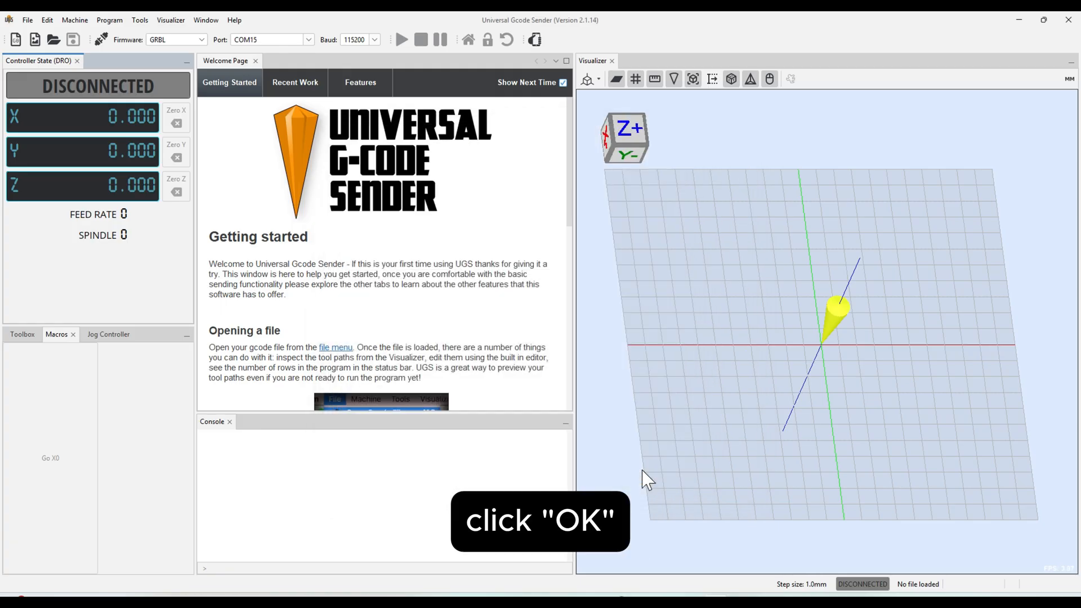